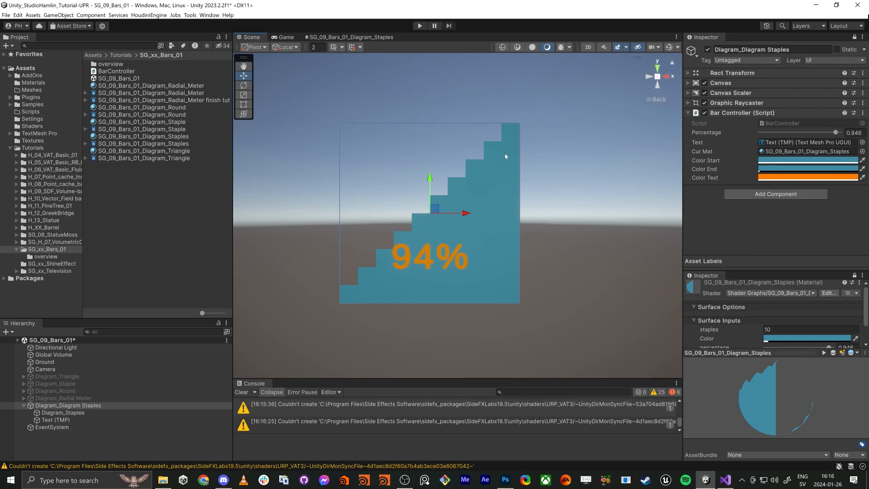
mouse_move(362, 287)
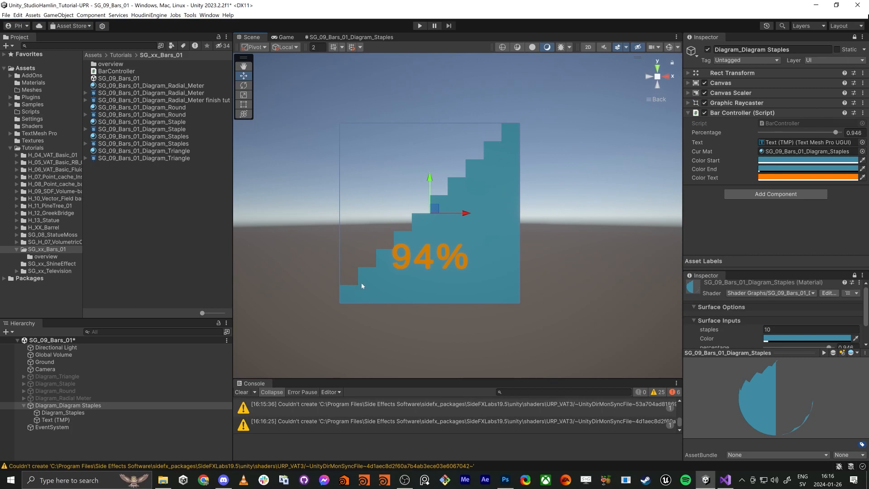
mouse_move(473, 162)
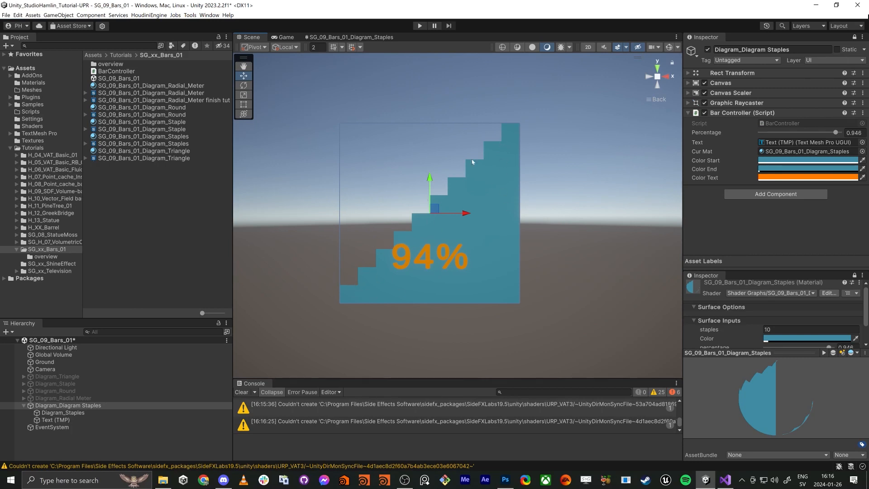
mouse_move(377, 270)
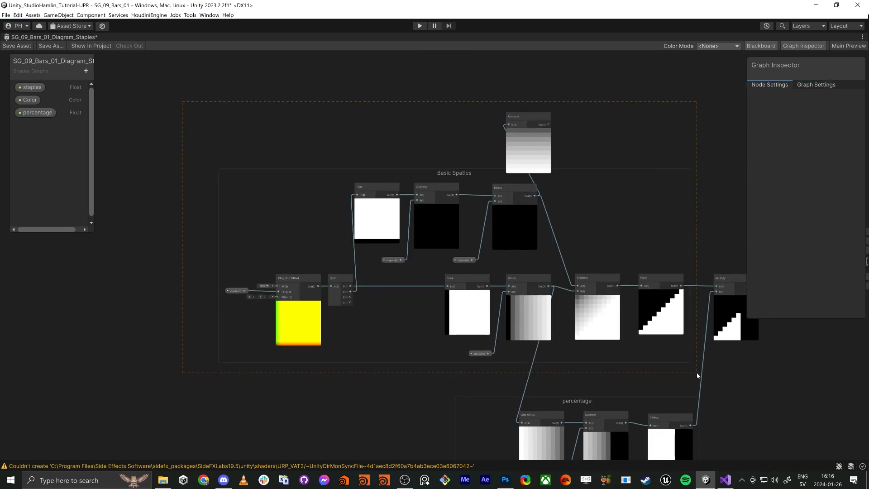
- Add a Tiling And Offset node (UV0, tiling 1, offset 0) above the Absolute node
left_click(454, 173)
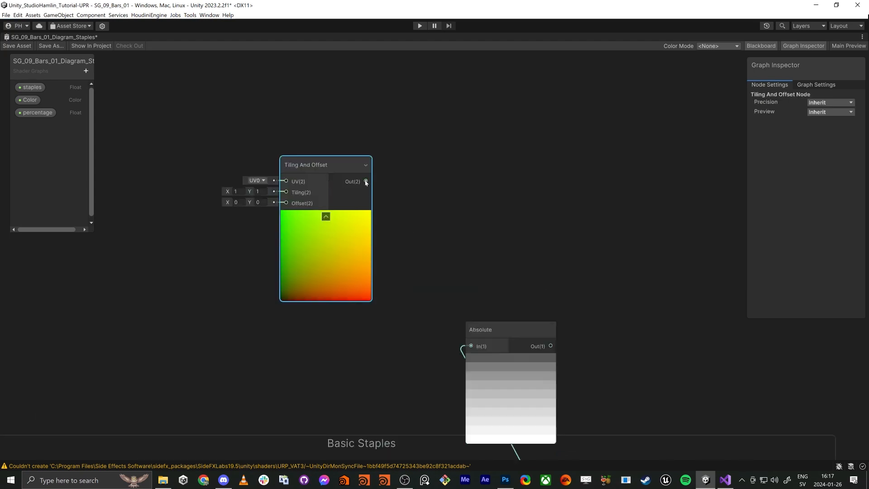
- Split the UV output and multiply its R channel by a PI Constant
left_click_drag(366, 181, 427, 190)
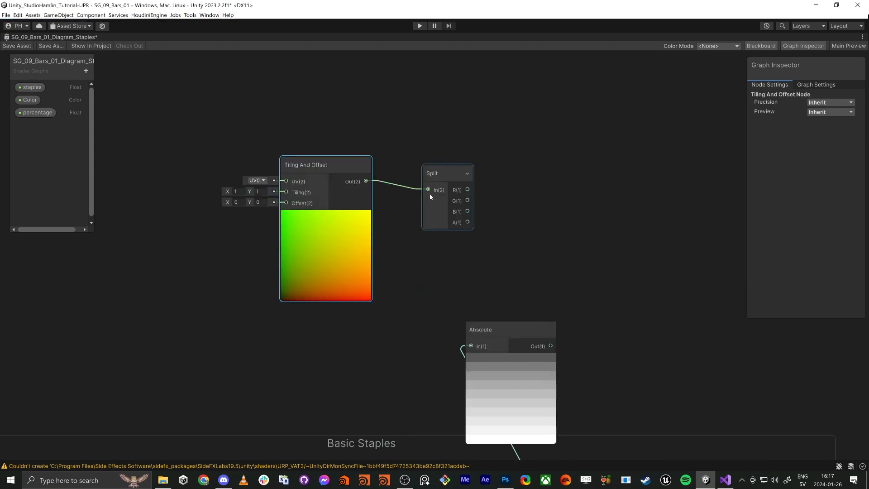
left_click(446, 172)
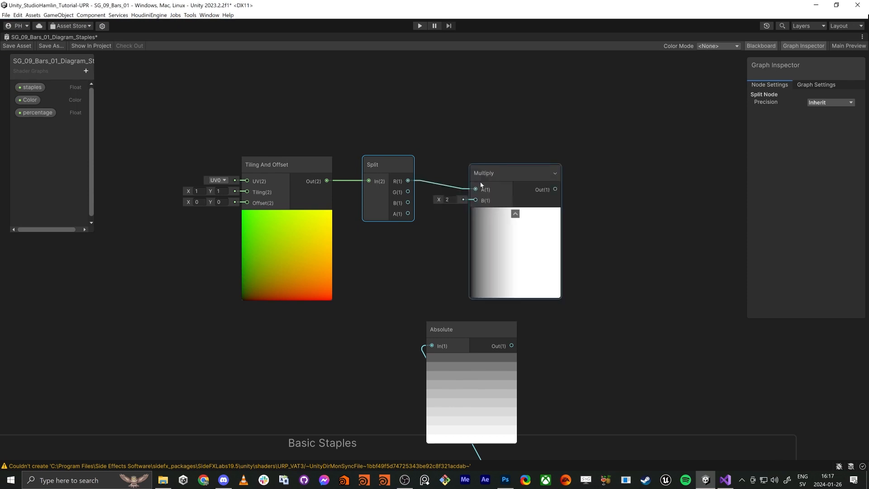
left_click(515, 173)
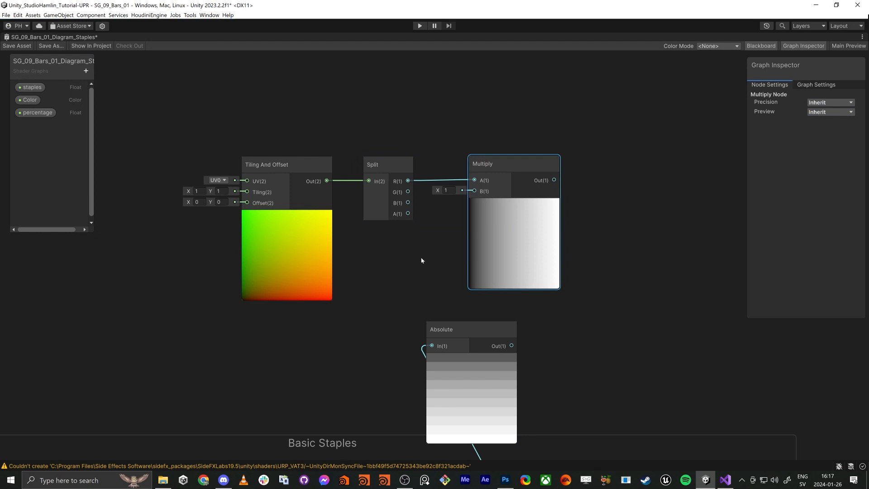
left_click(415, 265)
type("const")
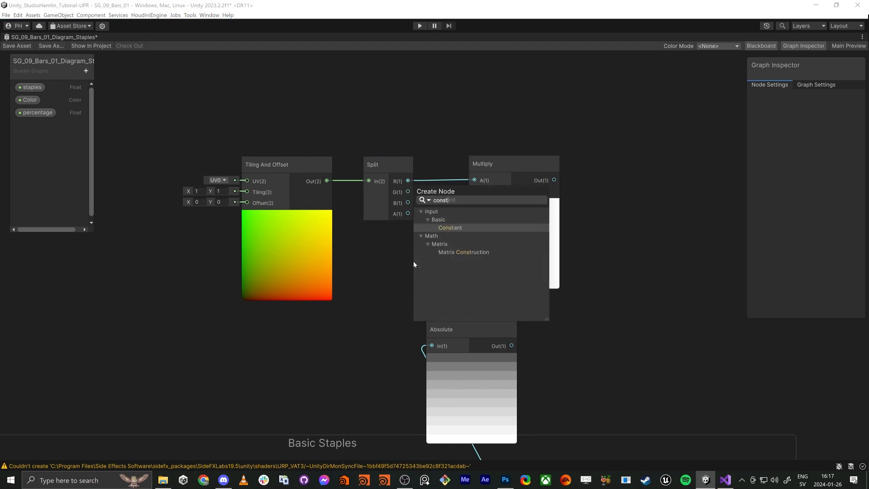
left_click(450, 227)
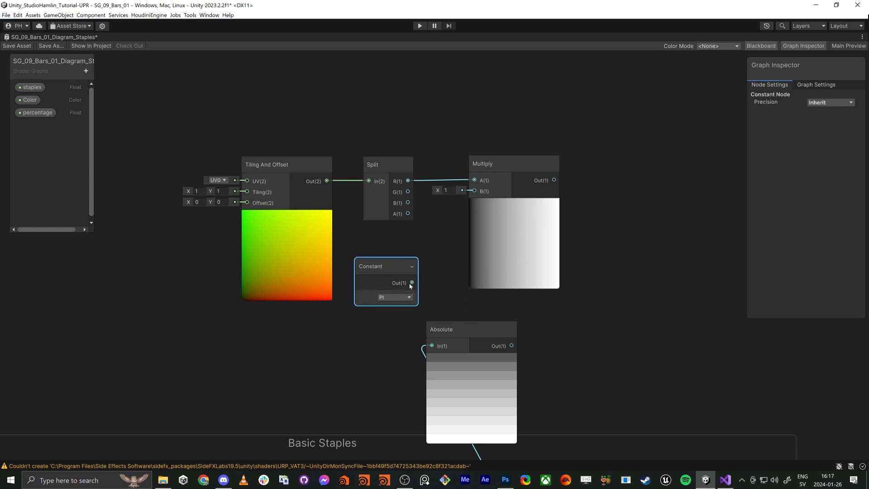
left_click_drag(412, 283, 474, 190)
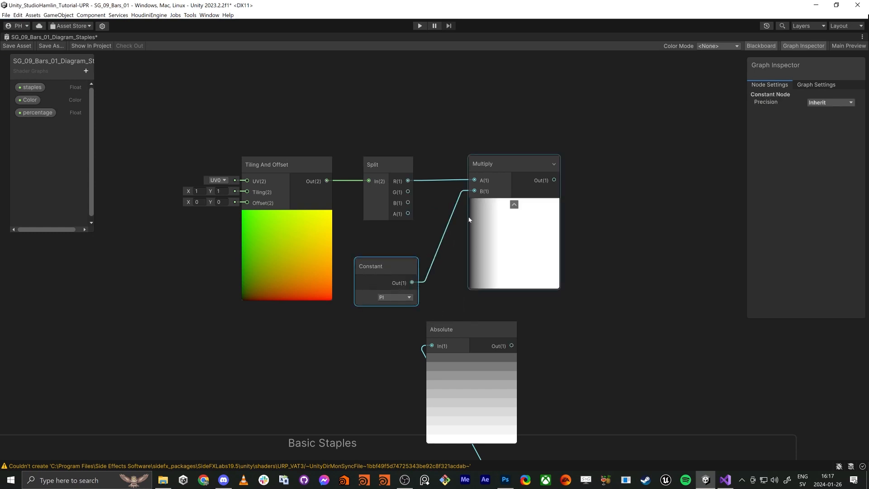
mouse_move(562, 222)
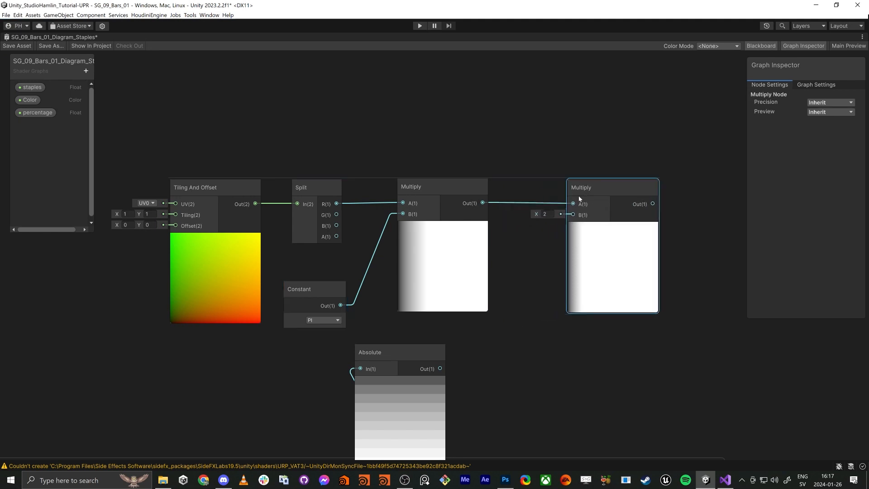
- Multiply that result by the staples property in a second Multiply node
left_click(32, 87)
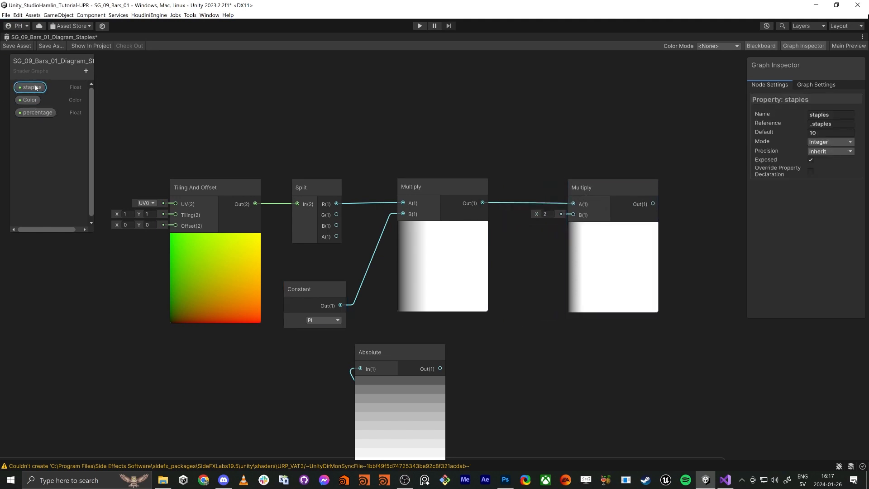
left_click_drag(29, 87, 535, 334)
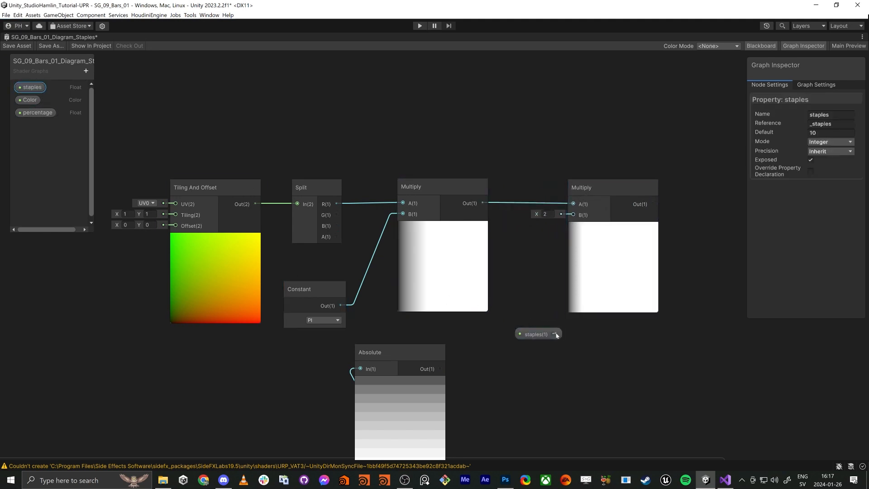
left_click_drag(538, 334, 520, 330)
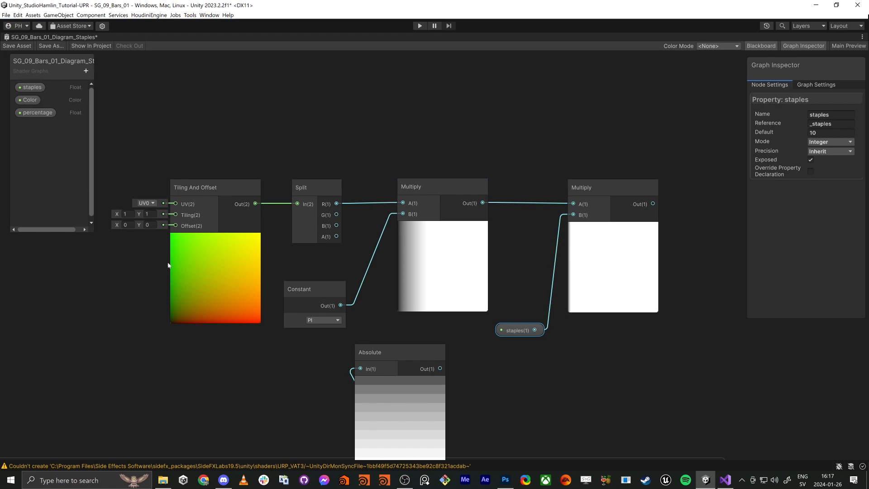
mouse_move(274, 268)
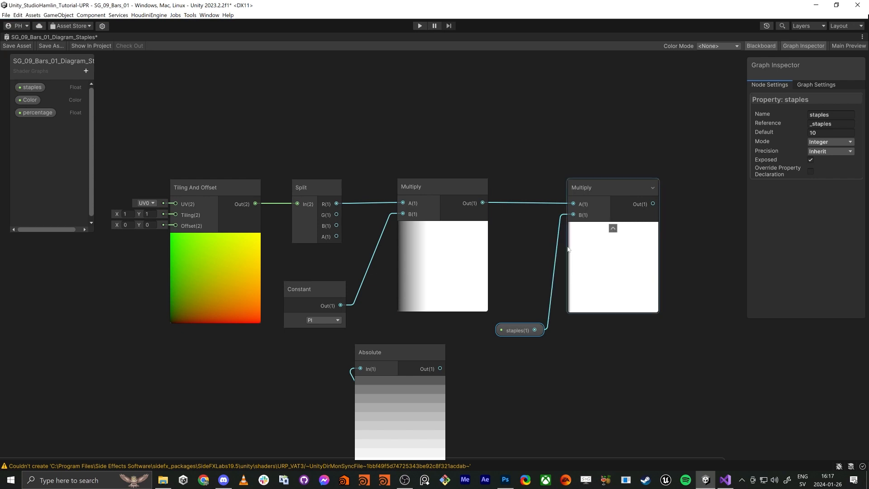
mouse_move(655, 256)
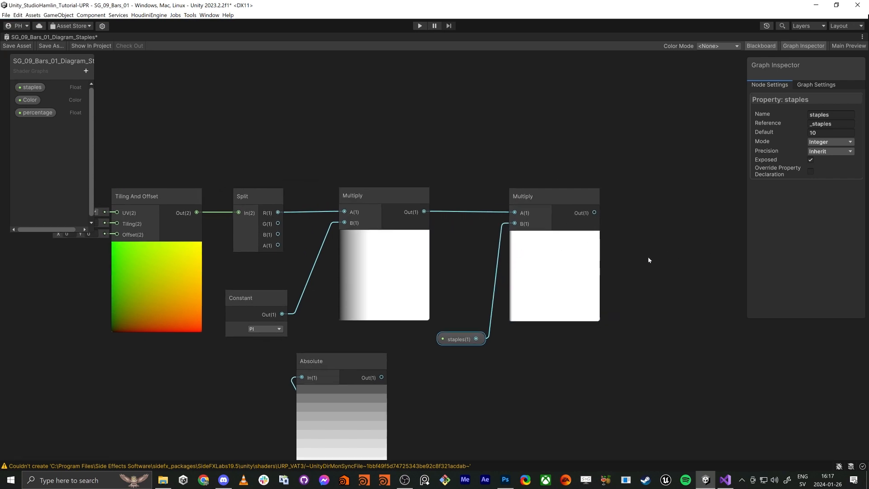
- Pass the second Multiply through a Sine node, set value 8, then add Absolute
left_click(554, 196)
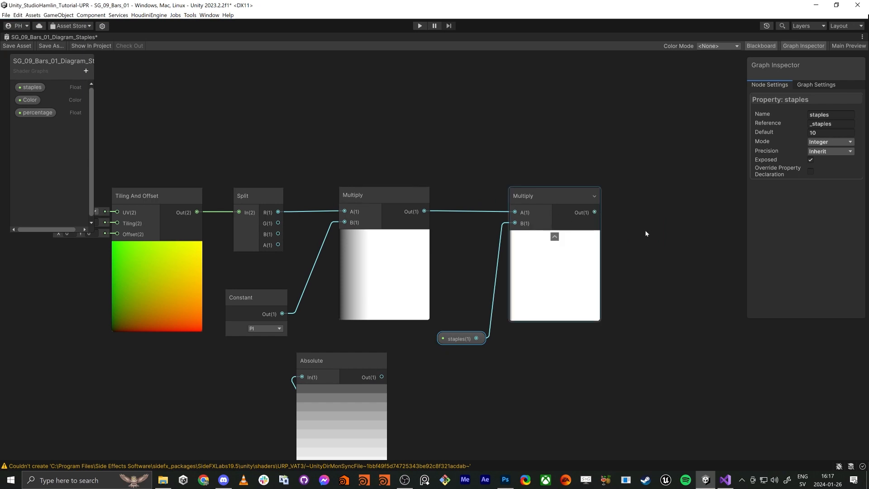
type("sin")
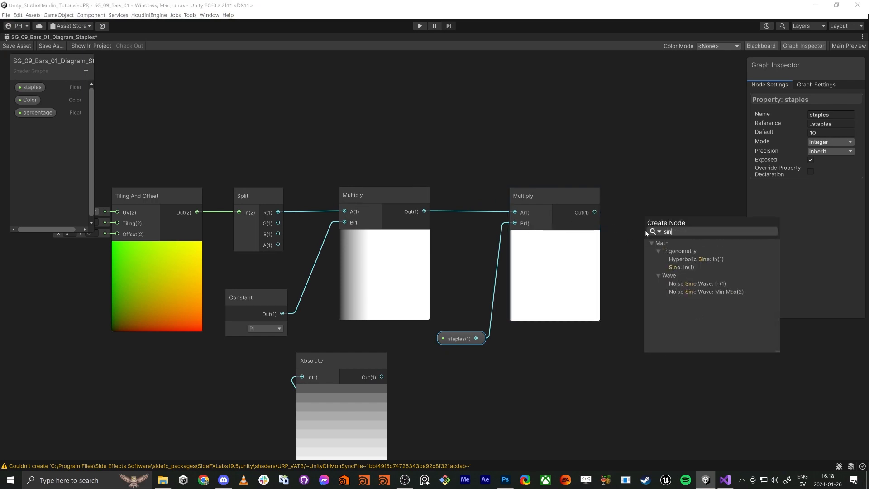
left_click(680, 267)
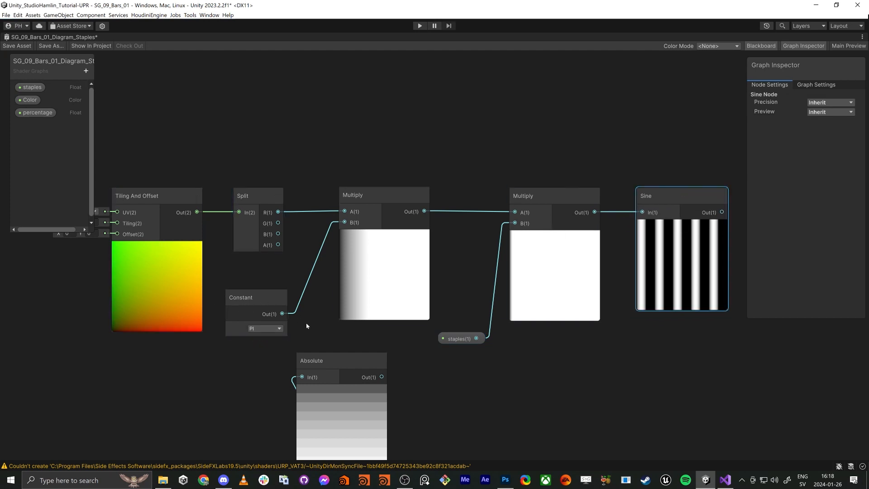
mouse_move(328, 337)
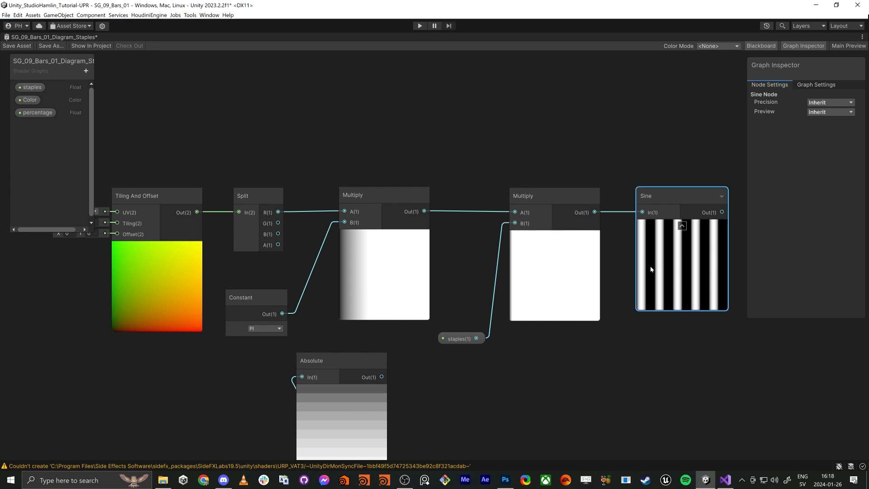
mouse_move(644, 287)
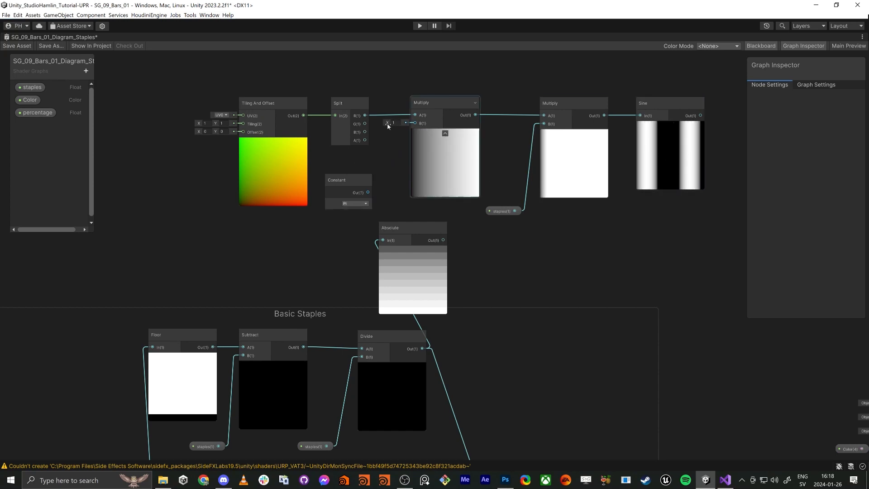
type("8")
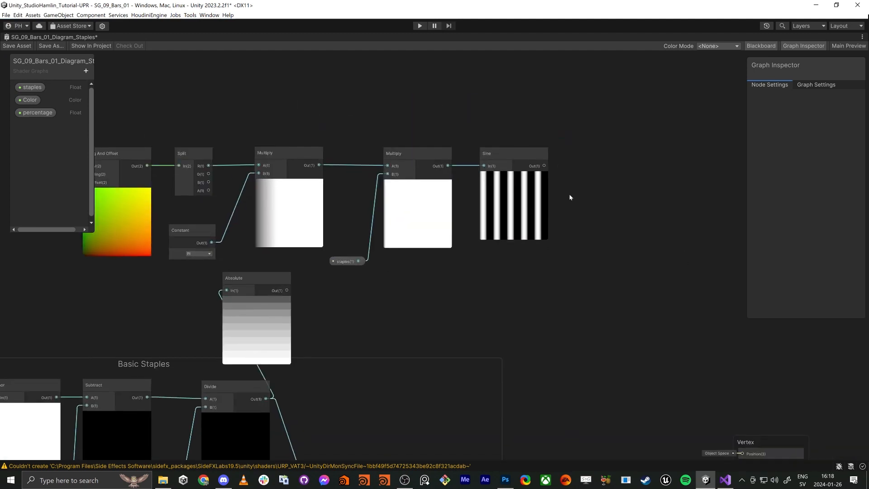
type("abs")
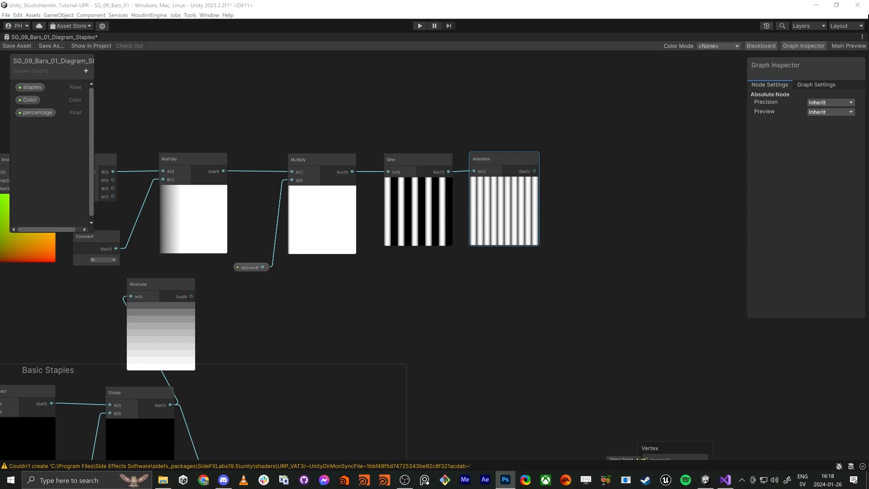
mouse_move(607, 159)
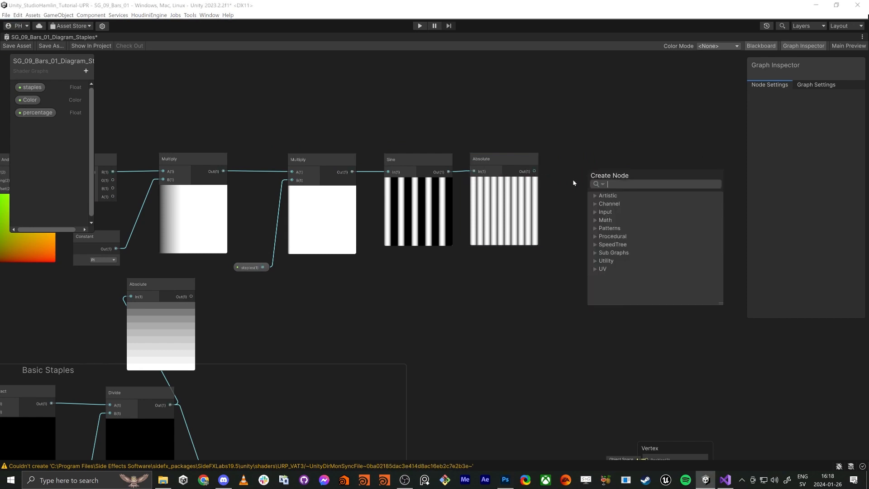
- Add a Smoothstep after Absolute with edges 0.18 and 0.49 to sharpen the bars
type("smooth st")
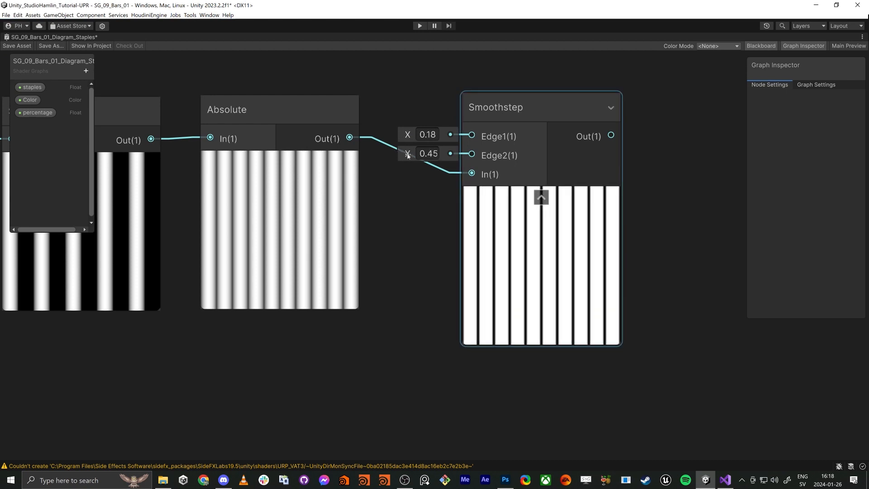
left_click_drag(407, 154, 404, 153)
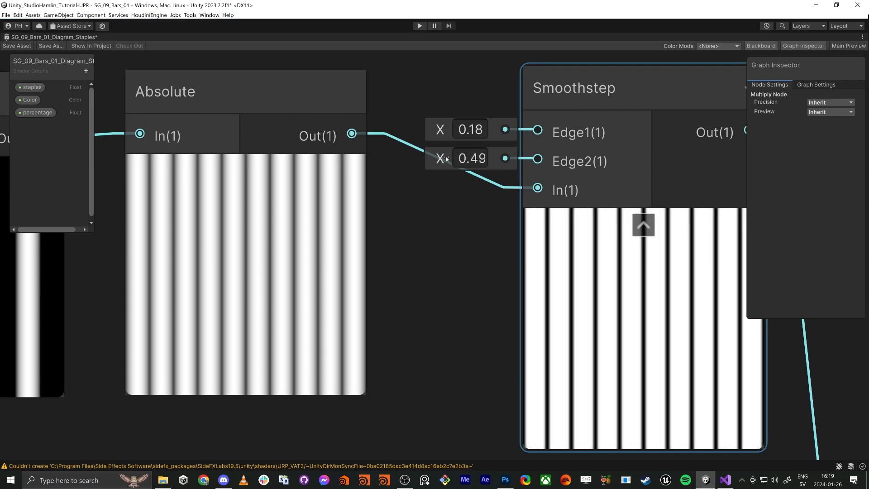
type("0.17")
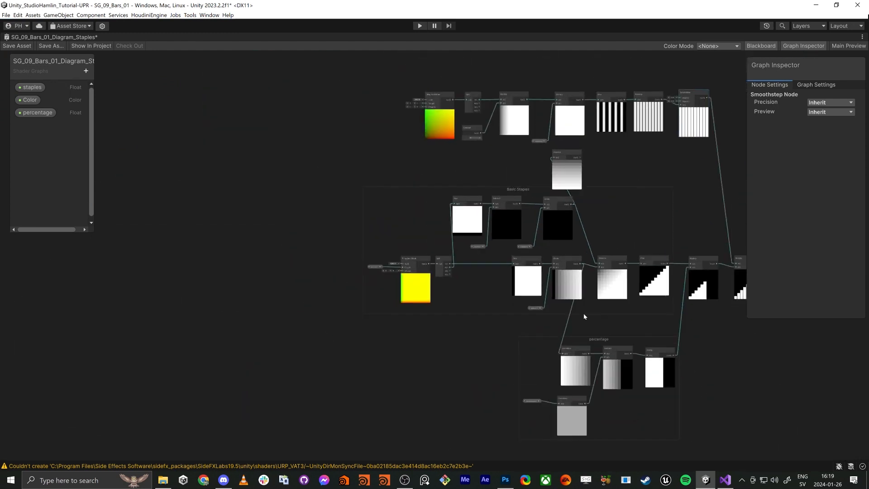
left_click_drag(583, 317, 397, 324)
type("ti")
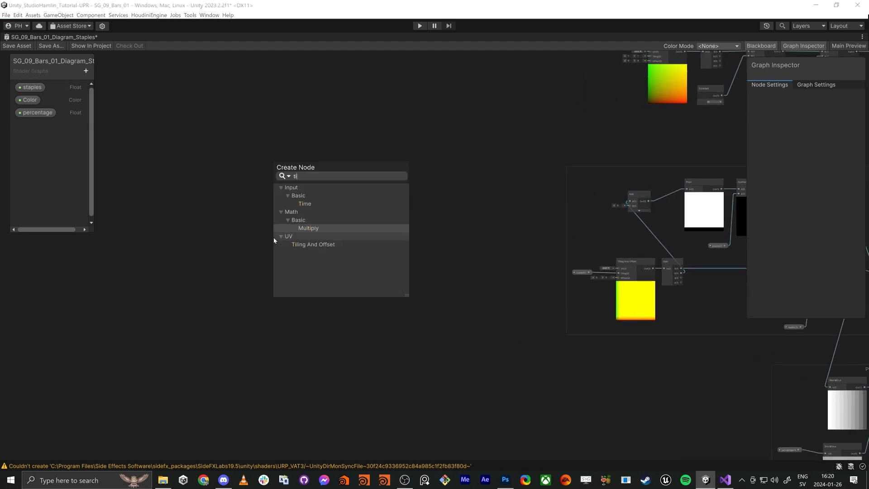
- Add a Split node after the new Tiling And Offset node
left_click(313, 244)
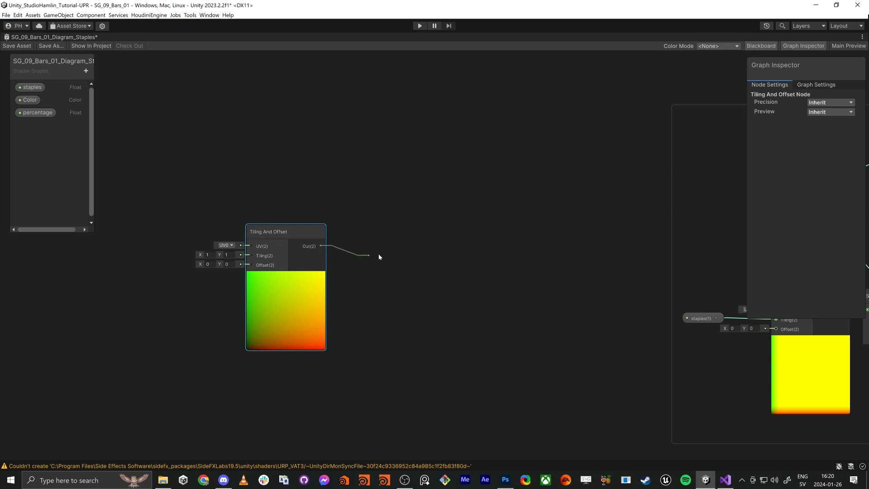
type("split")
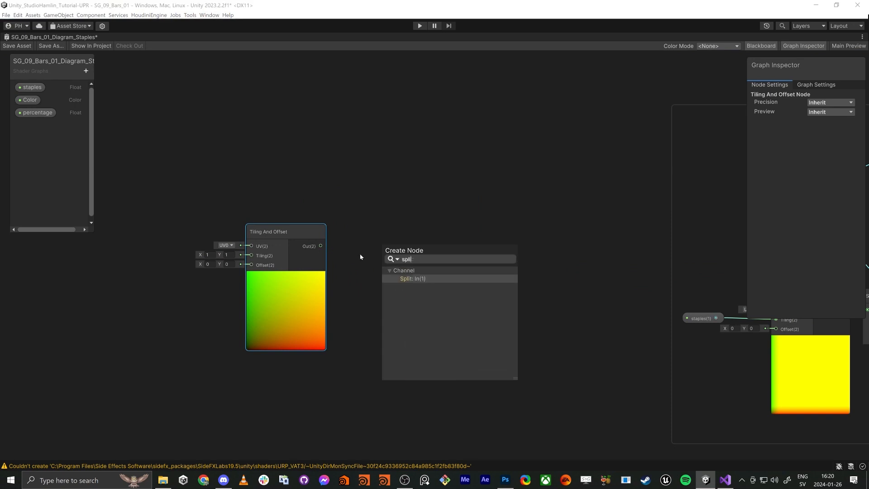
left_click(413, 278)
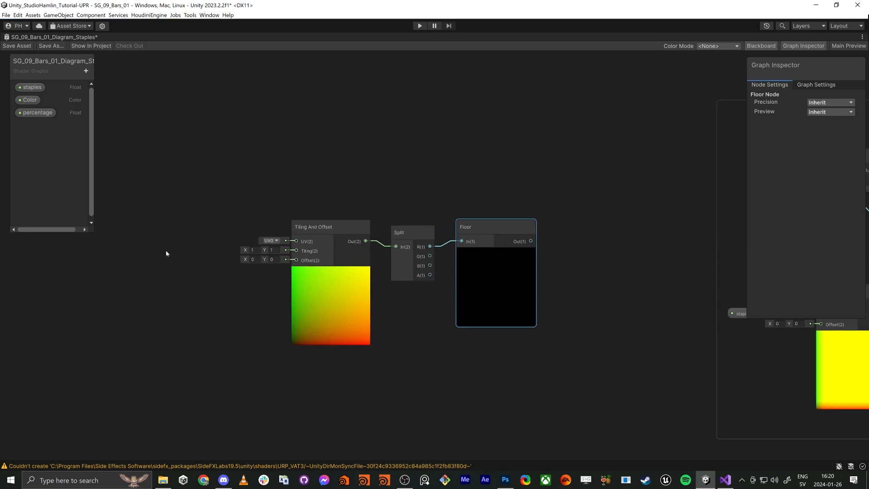
- Connect the staples property to the Tiling And Offset tiling input
left_click(31, 87)
type("ve")
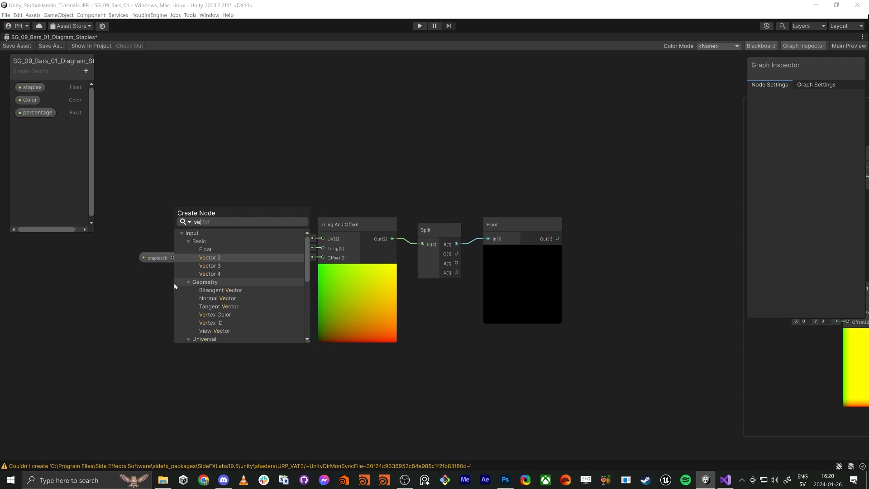
left_click(209, 257)
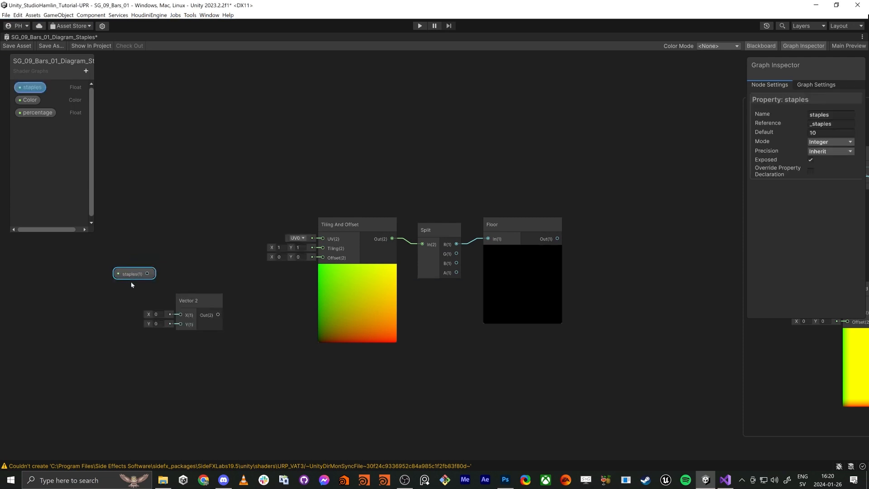
left_click_drag(148, 273, 180, 314)
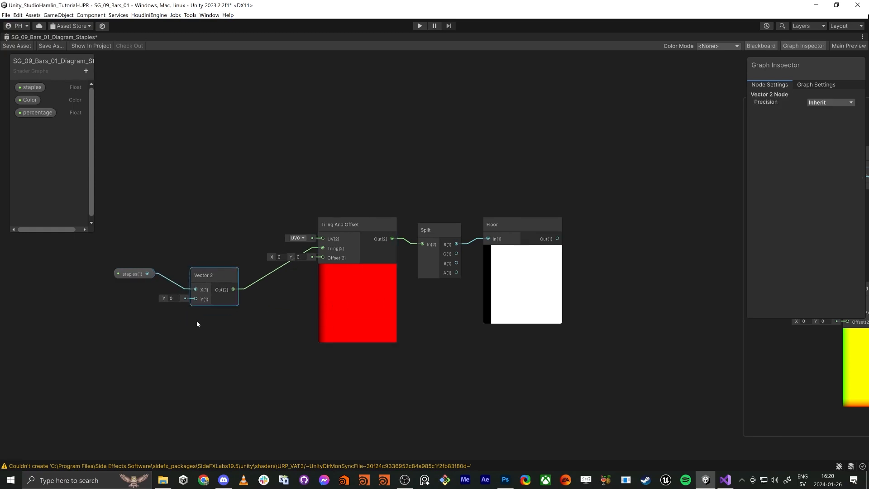
left_click(439, 230)
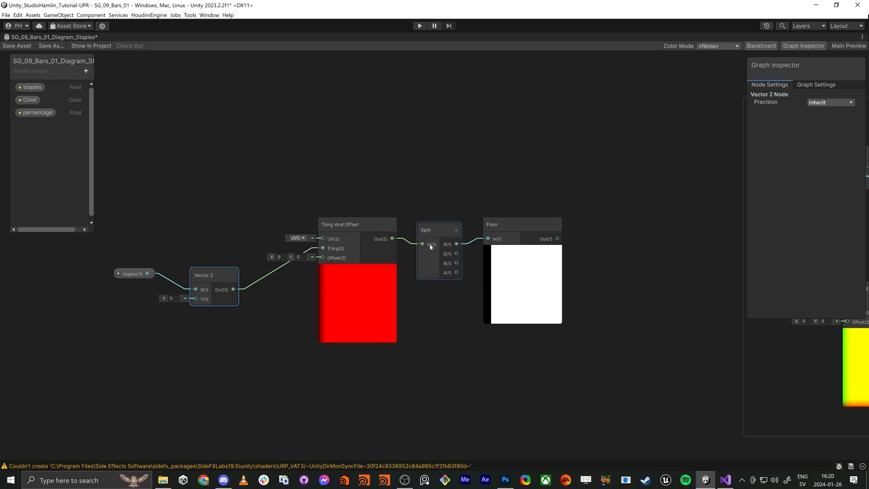
mouse_move(451, 245)
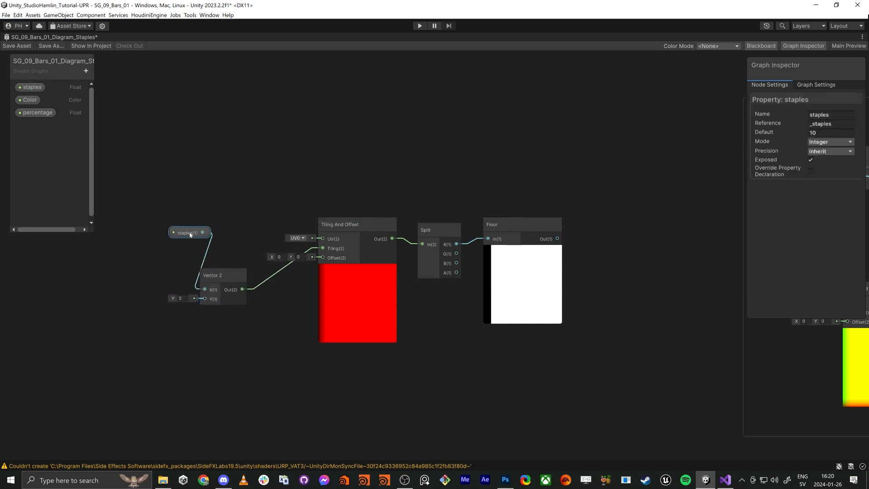
left_click(130, 336)
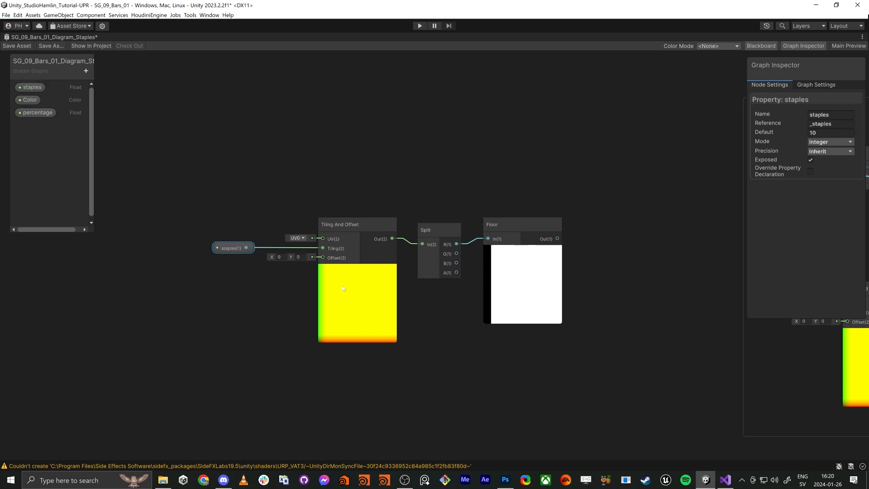
mouse_move(272, 293)
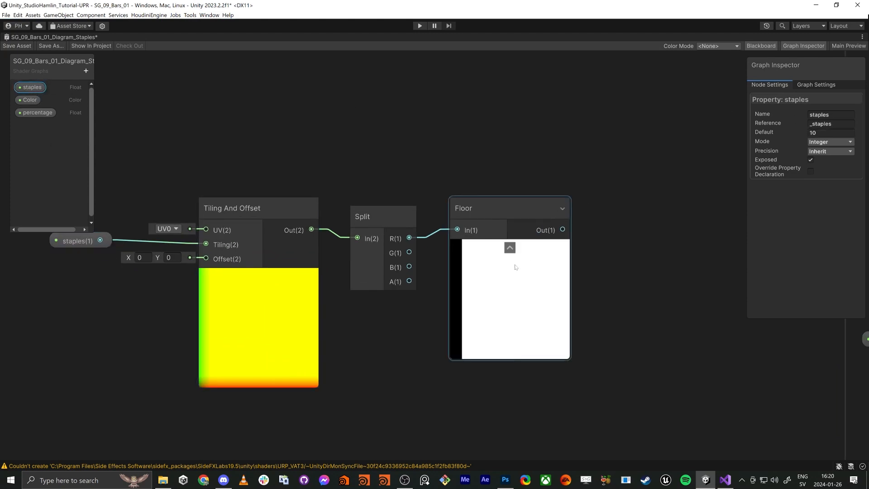
mouse_move(485, 278)
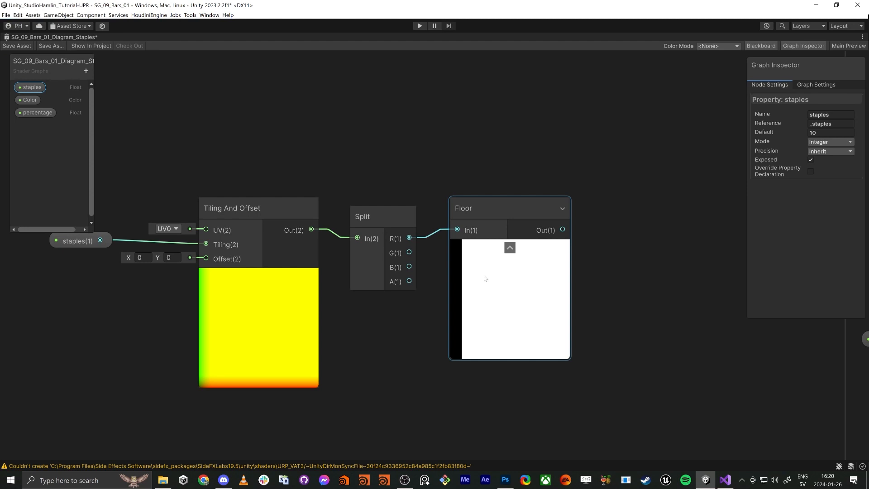
mouse_move(564, 286)
type("simple n")
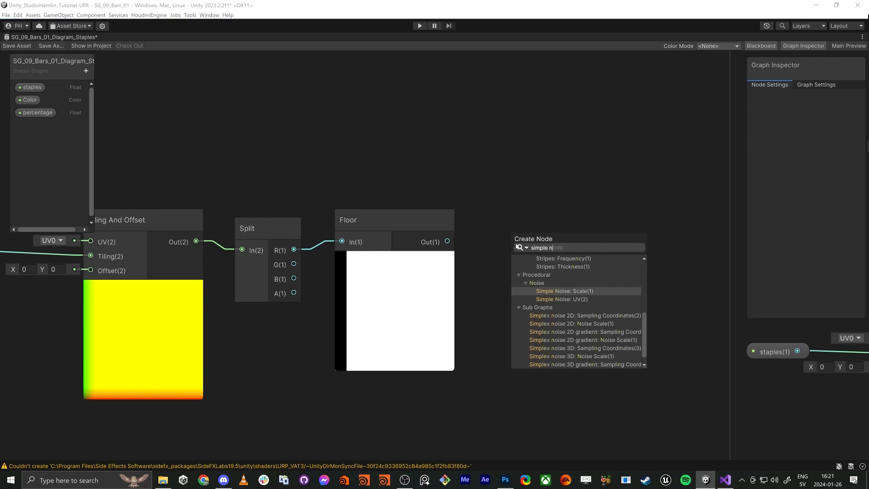
- Route Floor through an Add node into a scale-500 Simple Noise, adding a Time node
left_click(566, 291)
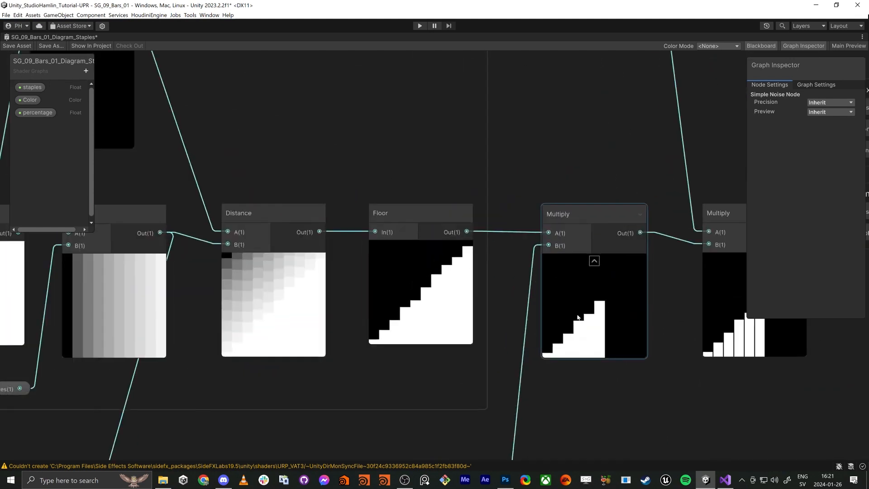
mouse_move(550, 350)
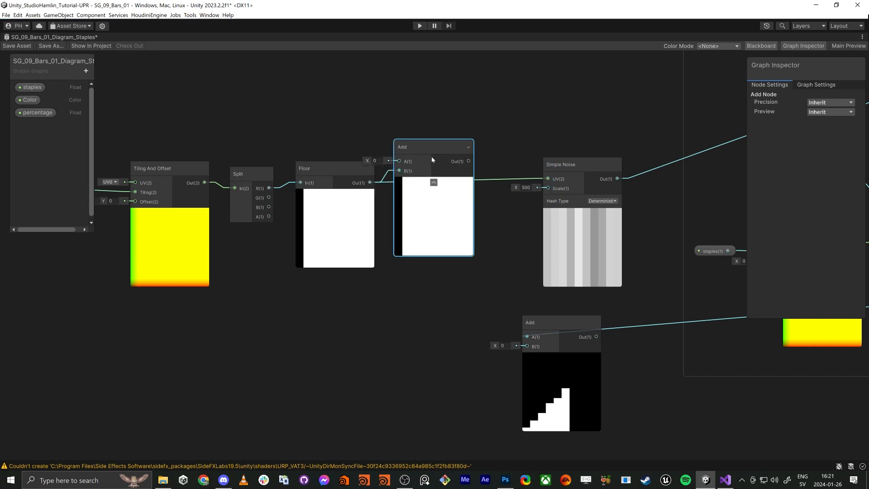
left_click_drag(432, 147, 460, 158)
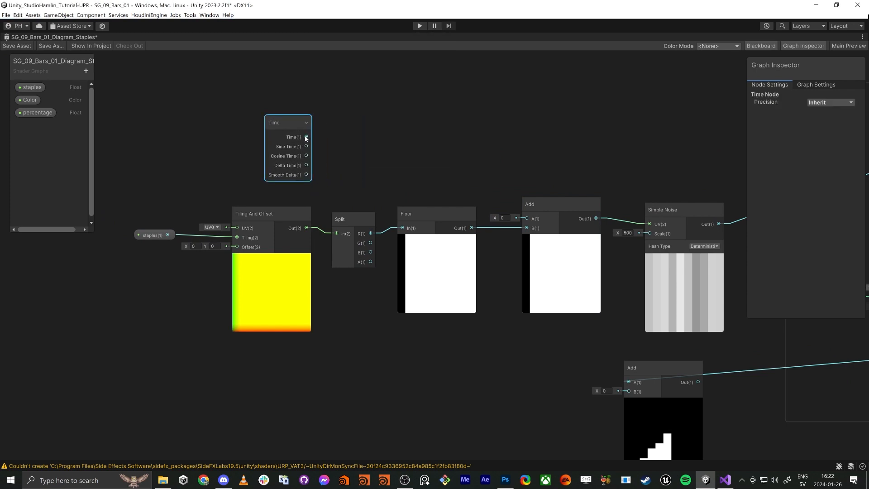
left_click(439, 105)
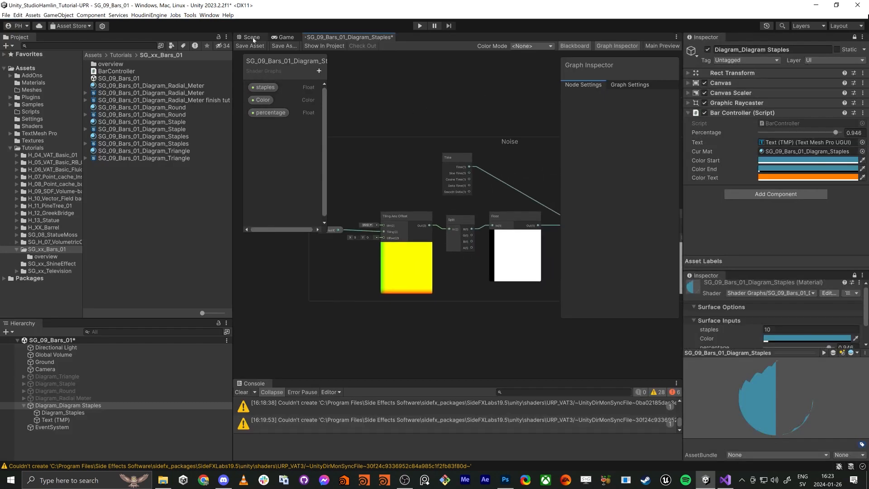
- Save the staples shader graph and view the four-bar 94% meter in Scene
left_click(249, 36)
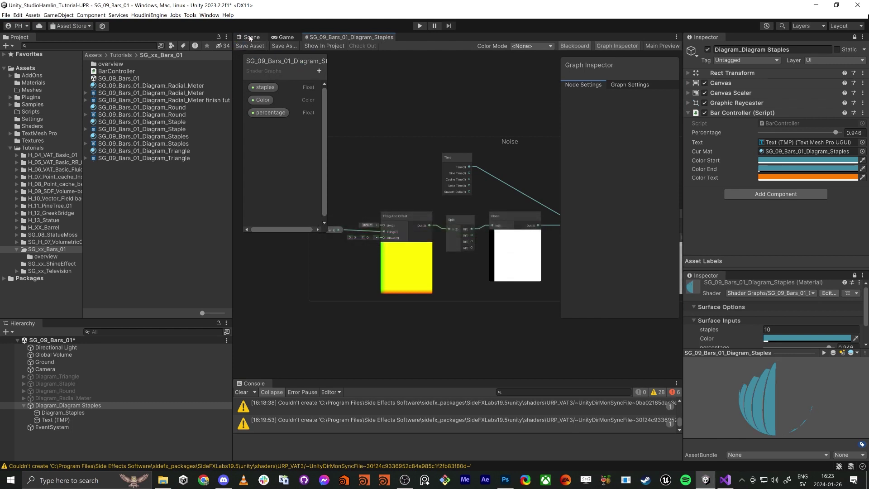
left_click(248, 37)
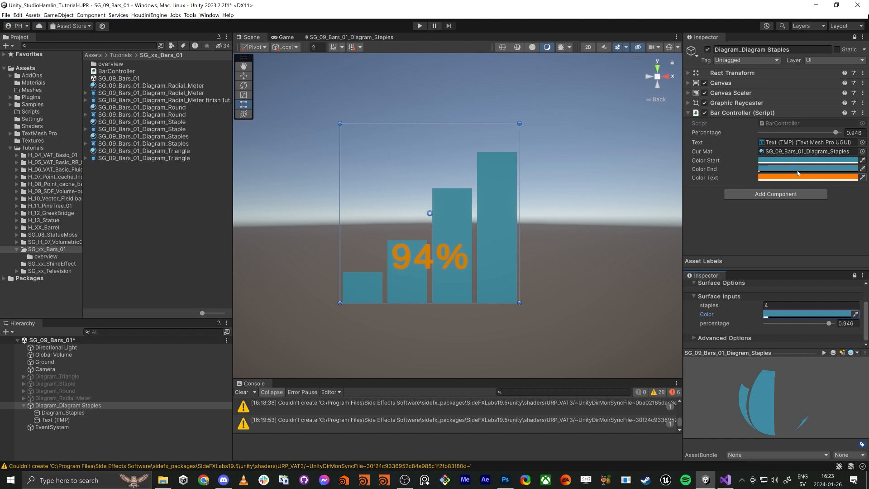
- Test the Bar Controller Percentage slider at 25%, 66%, then full 100%
left_click_drag(837, 132, 782, 132)
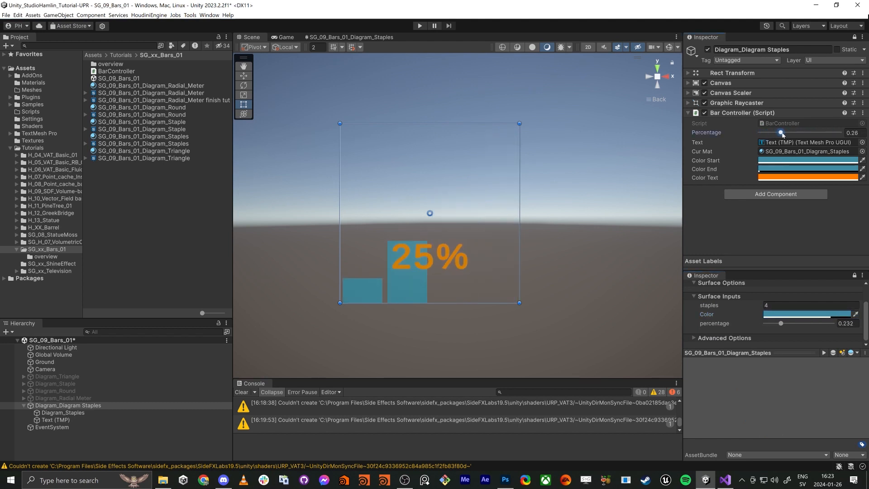
left_click_drag(781, 132, 811, 133)
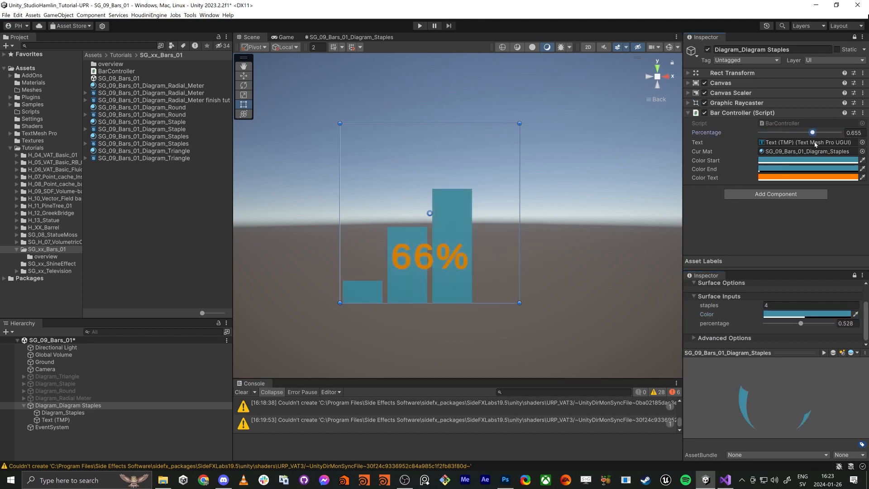
left_click_drag(813, 132, 840, 132)
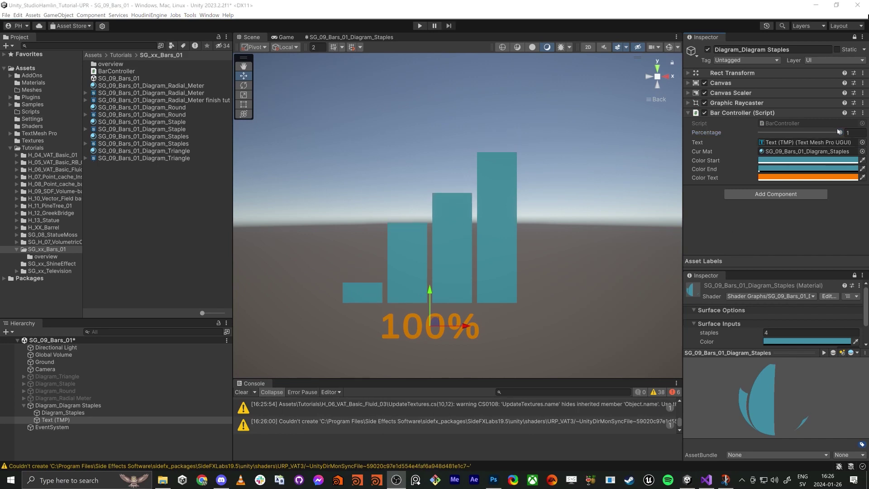
- Sweep the meter percentage through 92% and 73% back to 100%
left_click_drag(839, 132, 833, 133)
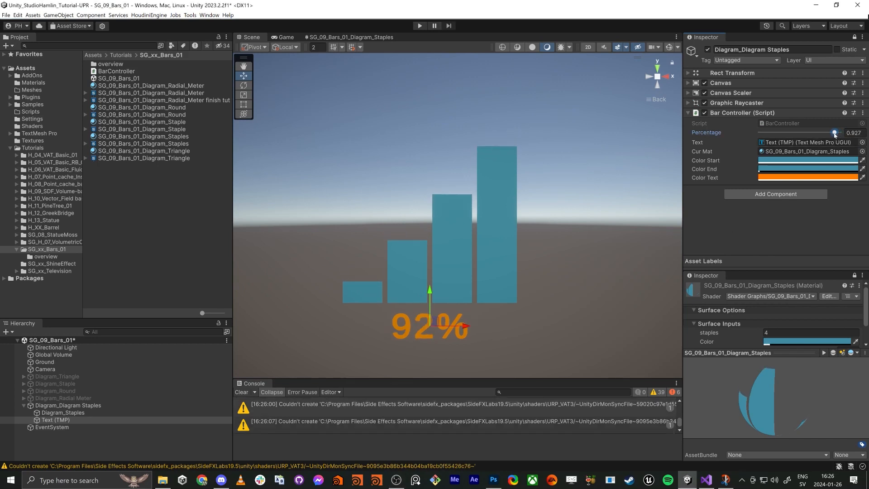
left_click_drag(834, 131, 819, 132)
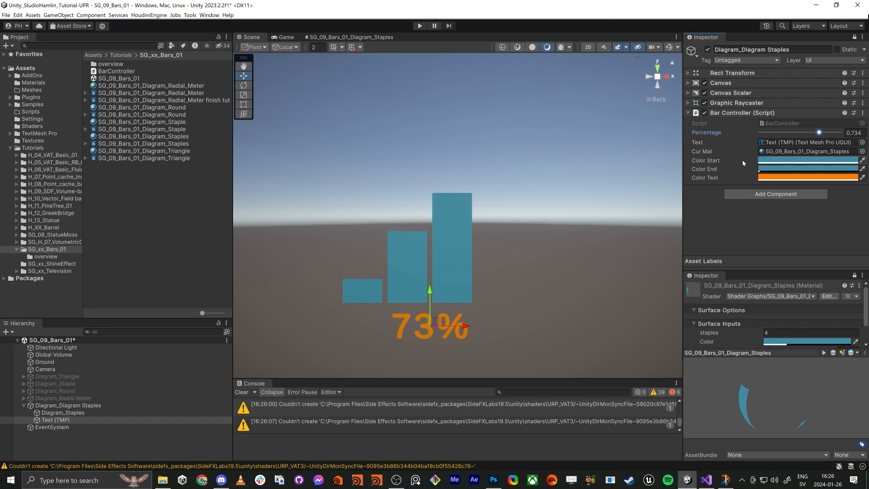
left_click_drag(819, 133, 832, 132)
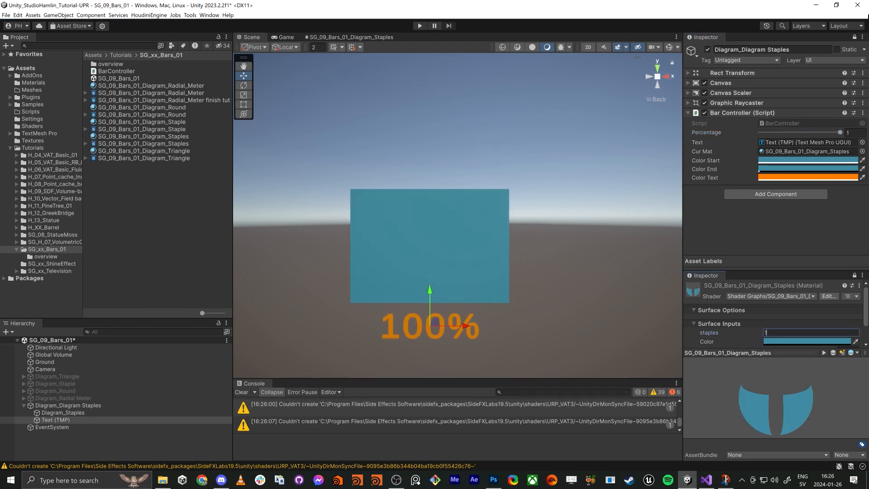
- Set 10 staples, test percentages from 98% down to 65%, and view BarController.cs
type("10")
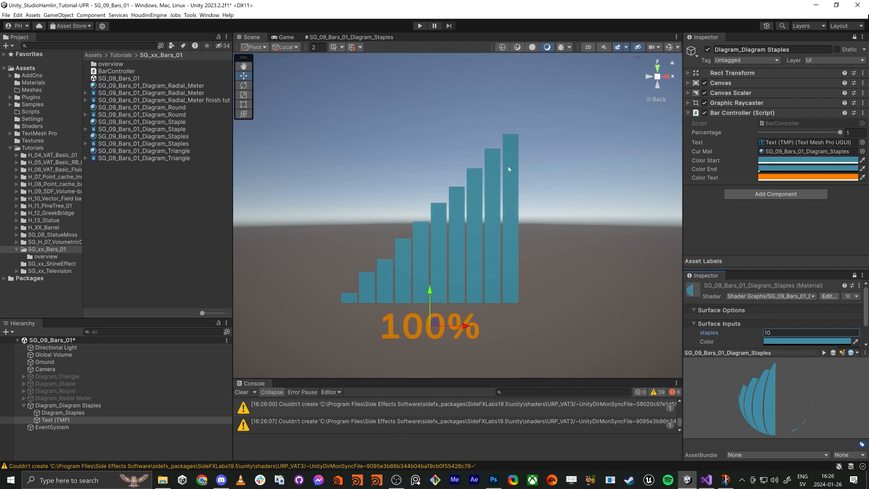
left_click_drag(840, 132, 838, 132)
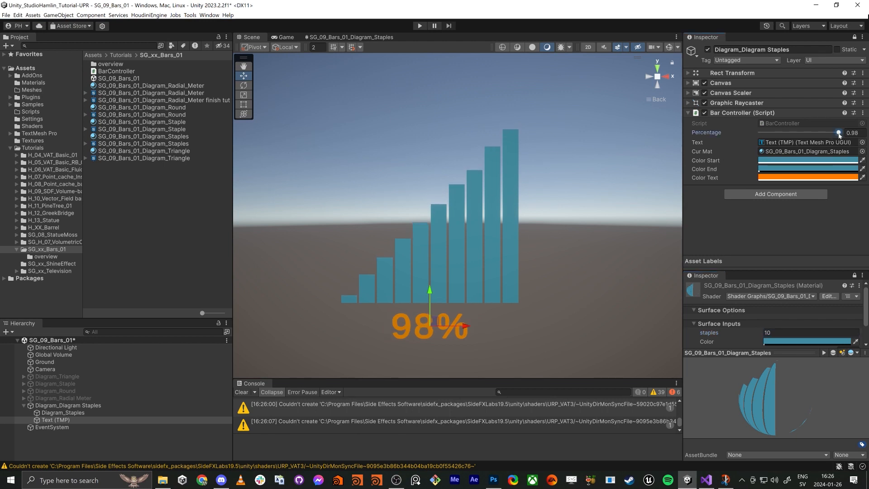
left_click_drag(838, 133, 821, 133)
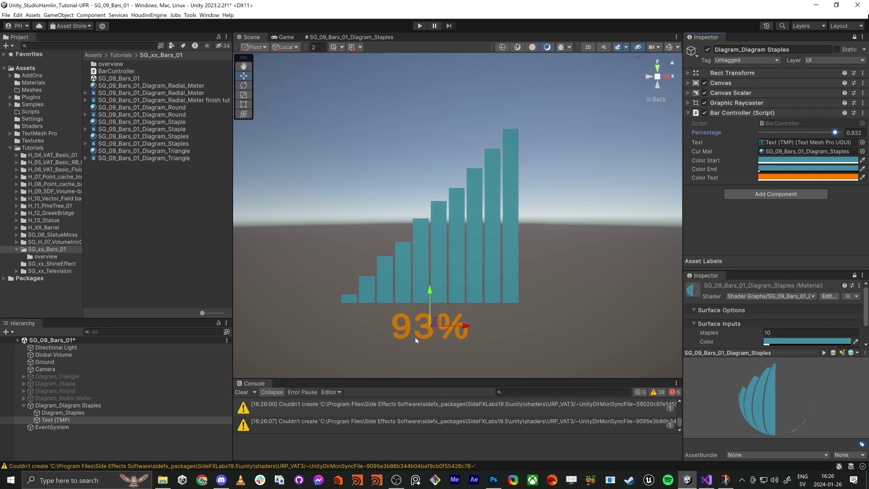
left_click_drag(834, 132, 830, 132)
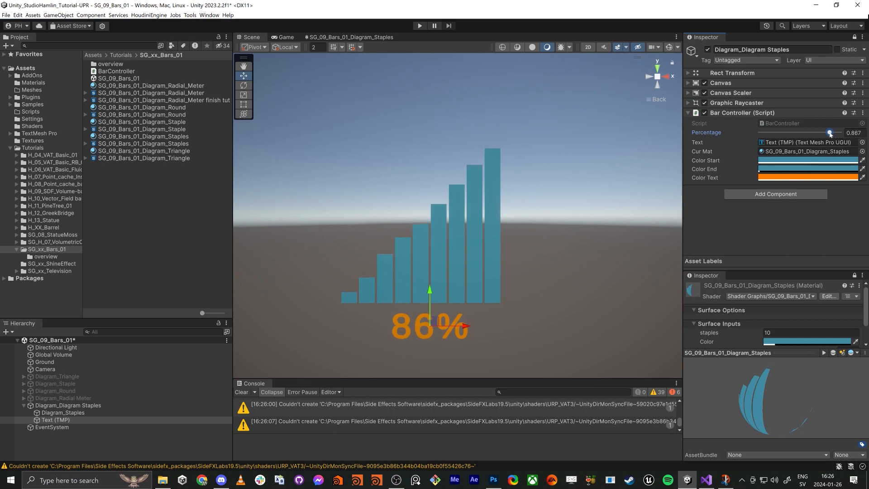
left_click_drag(830, 132, 831, 132)
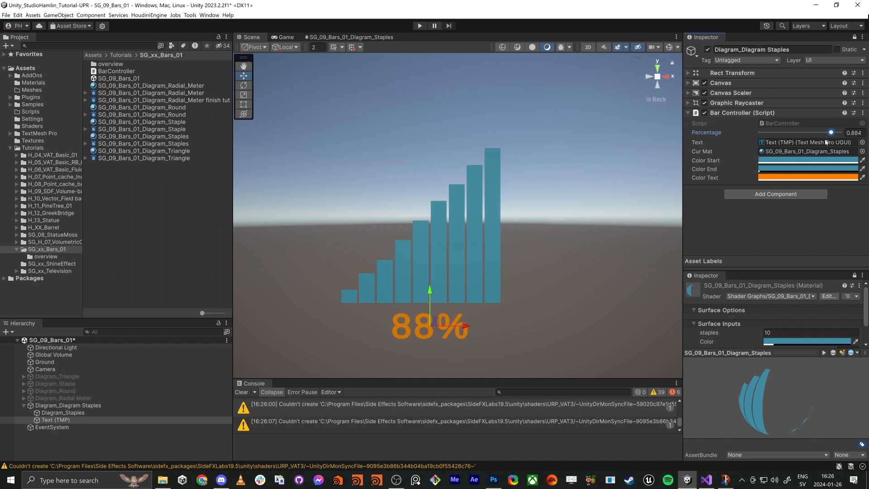
left_click_drag(829, 132, 812, 132)
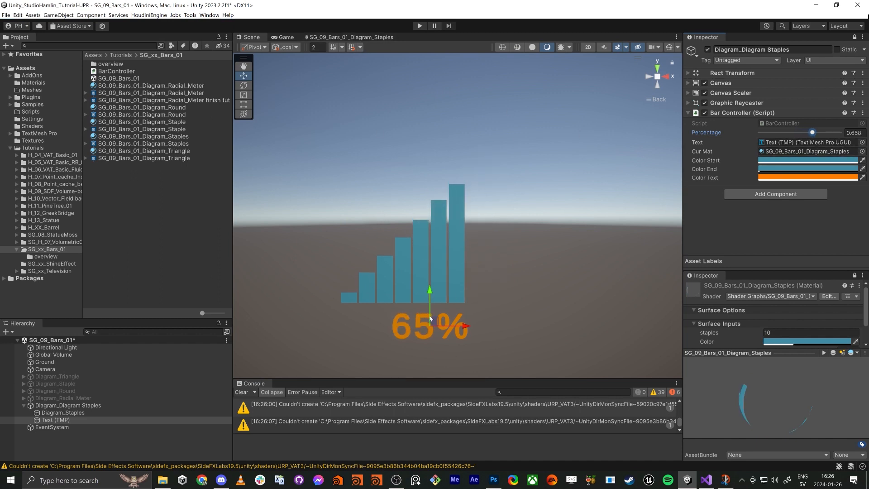
mouse_move(396, 306)
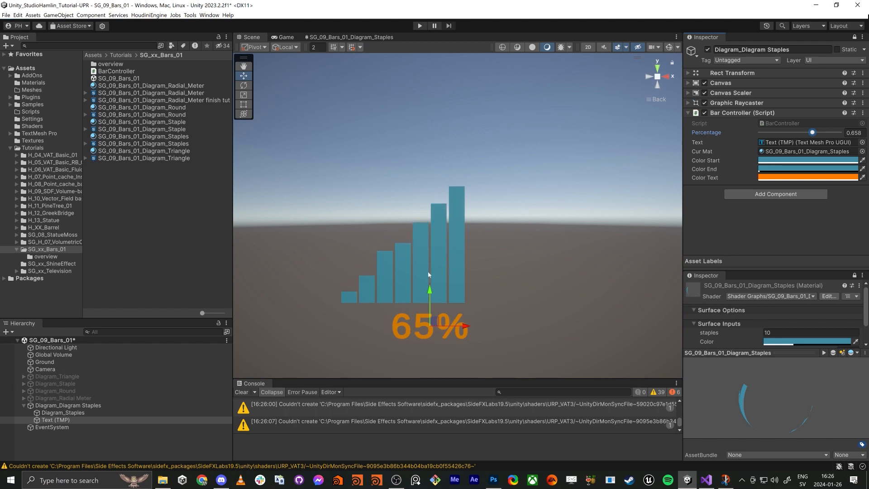
key("alt+tab")
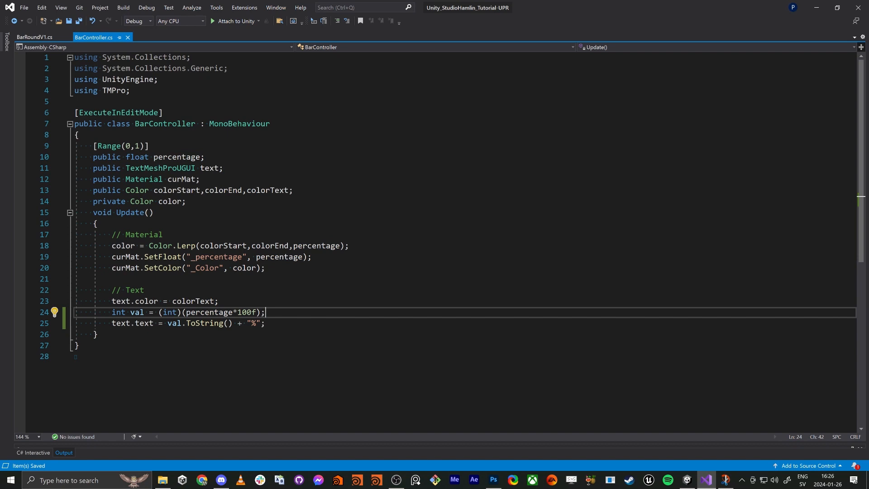
- On line 24, wrap percentage times 10f in Mathf.Floor before the int conversion
double_click(137, 313)
type("Mat ")
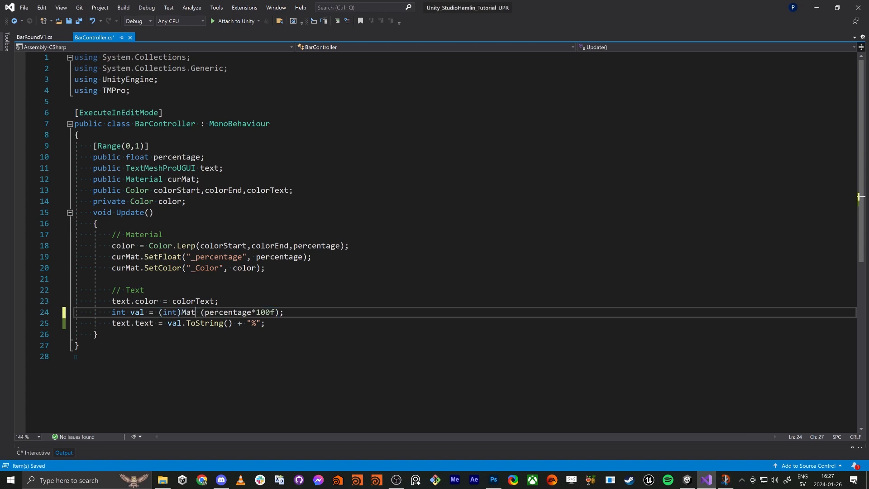
type("f")
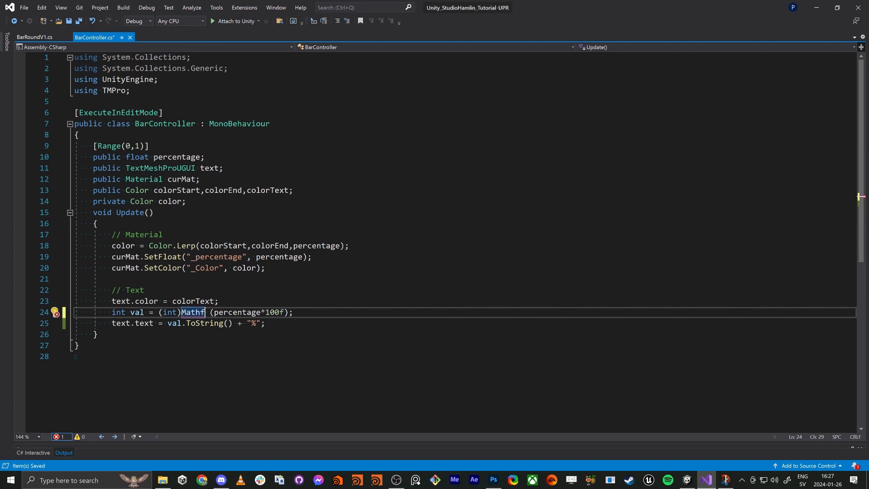
type(".Floor")
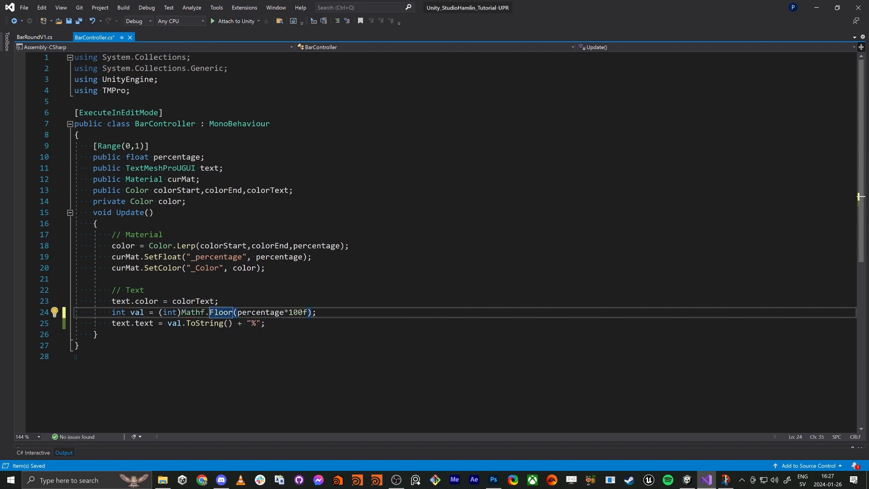
type("(")
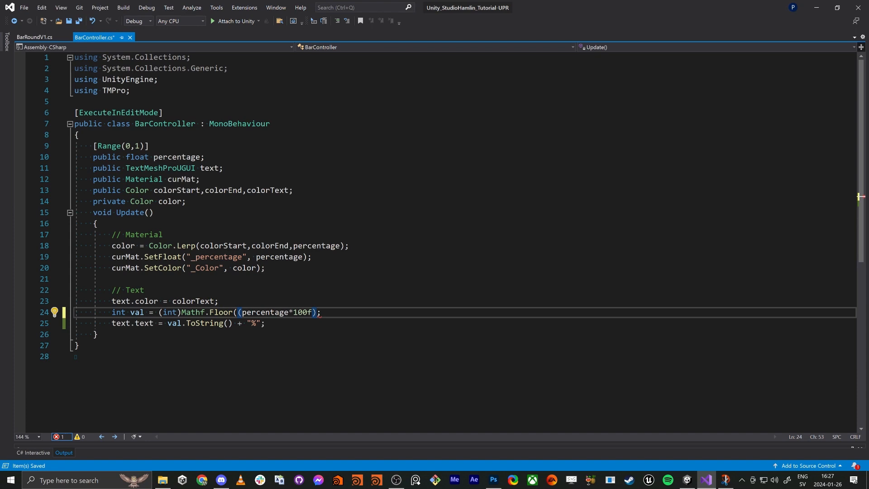
type(")")
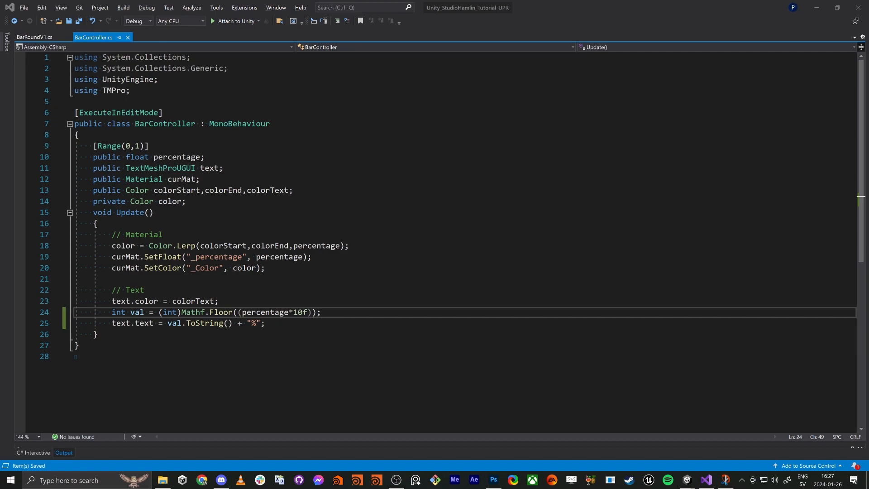
- Test the Percentage slider at about 0.277, where three bars show only 2% text
left_click(686, 479)
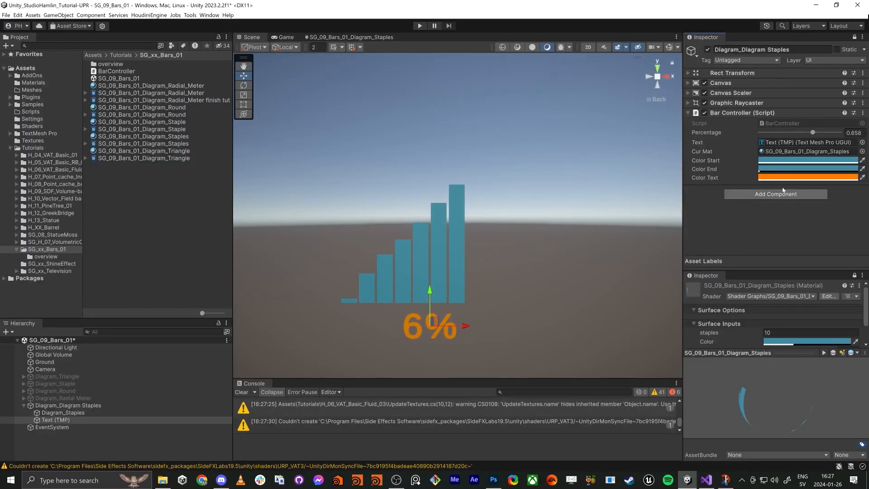
left_click_drag(812, 132, 767, 132)
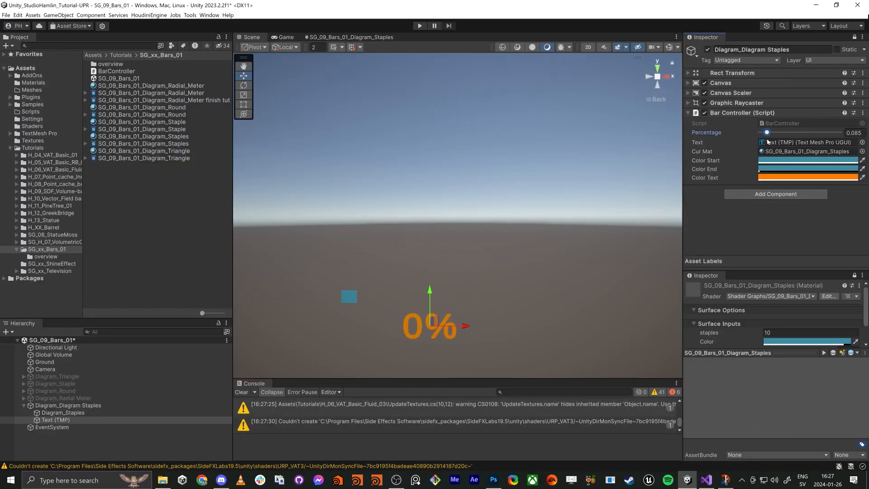
left_click_drag(767, 131, 769, 132)
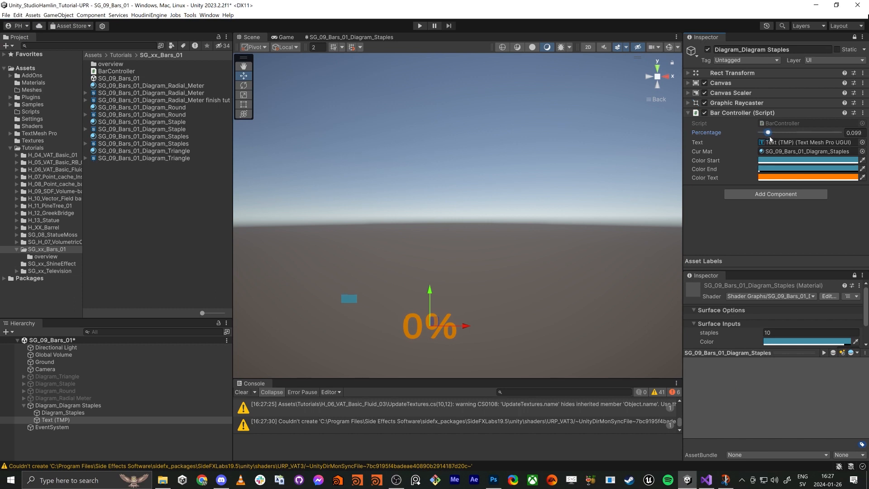
left_click_drag(768, 133, 782, 133)
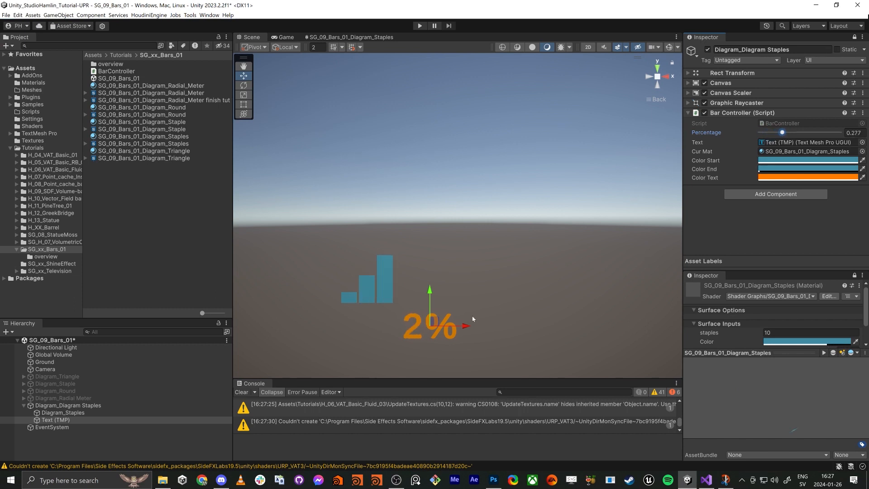
mouse_move(466, 338)
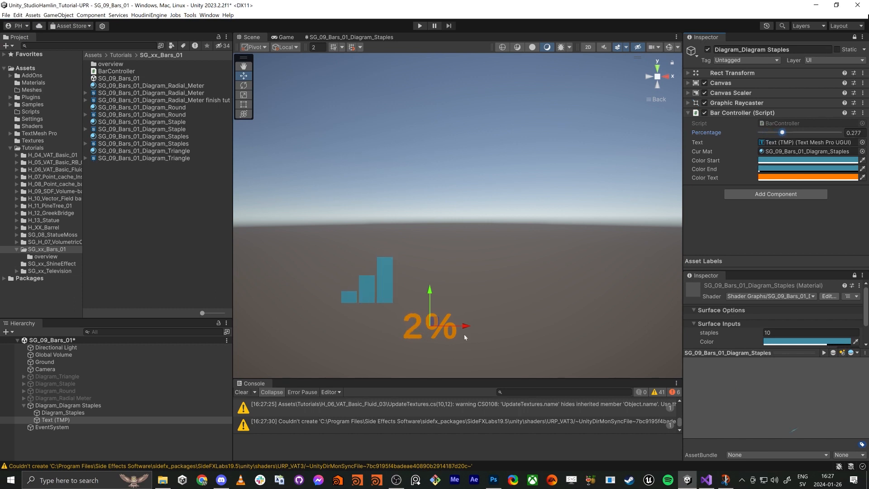
left_click(706, 479)
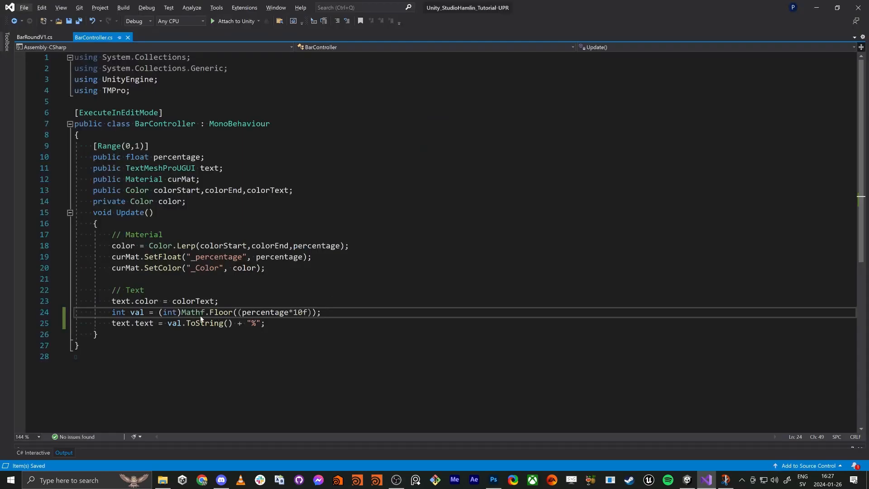
mouse_move(198, 329)
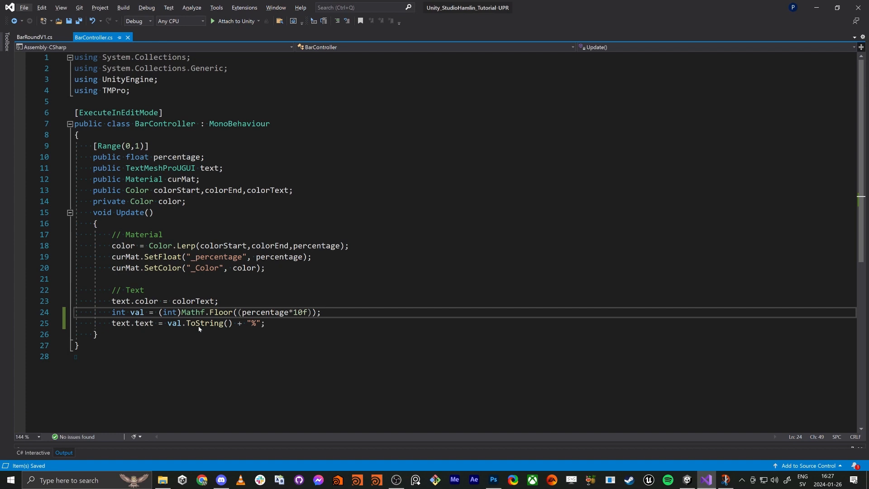
mouse_move(124, 312)
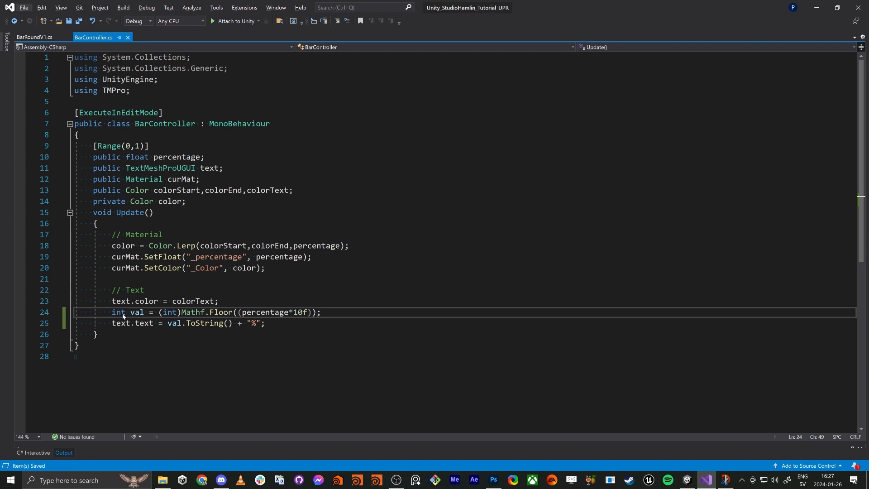
- Replace Mathf.Floor with Mathf.Ceil on line 24 so 0.277 reads 3%
double_click(224, 312)
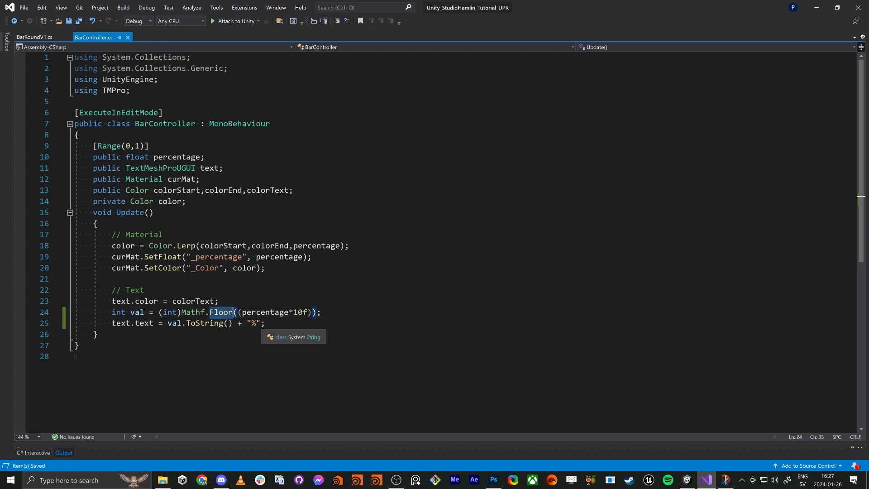
type("Ceil")
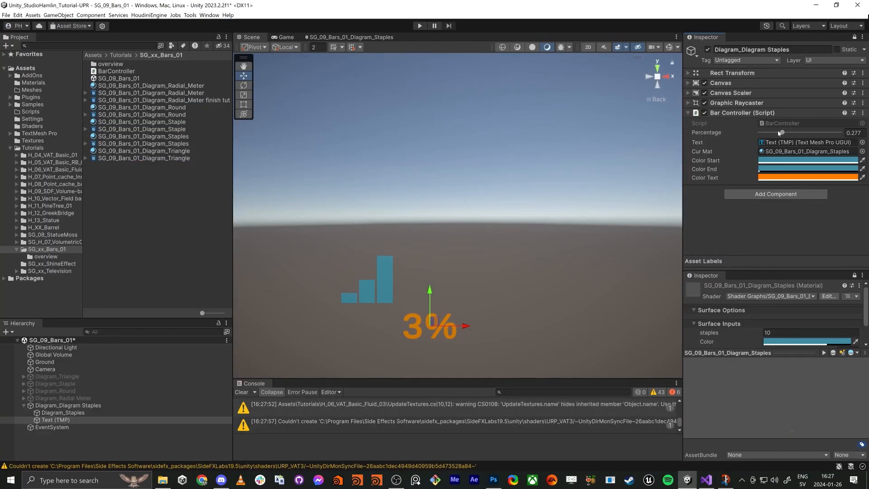
- Lower the Bar Controller Percentage to 0.056, showing one bar at 1%
left_click_drag(804, 133, 763, 133)
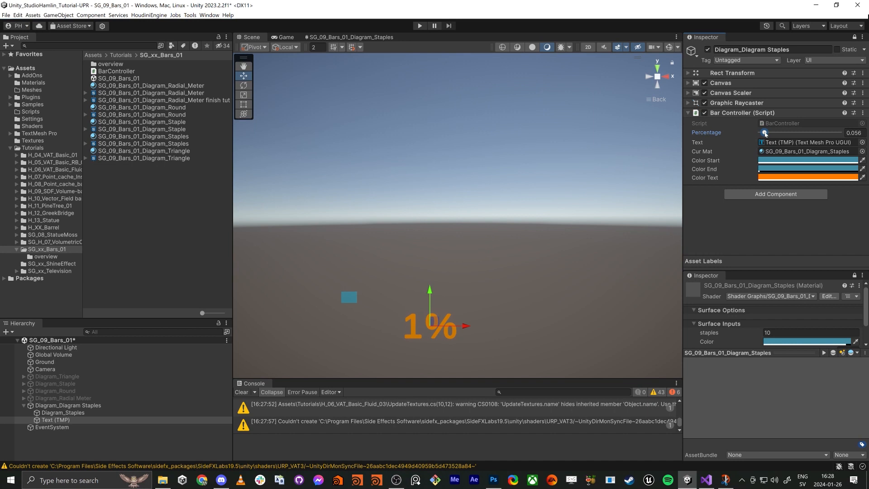
left_click_drag(764, 132, 777, 132)
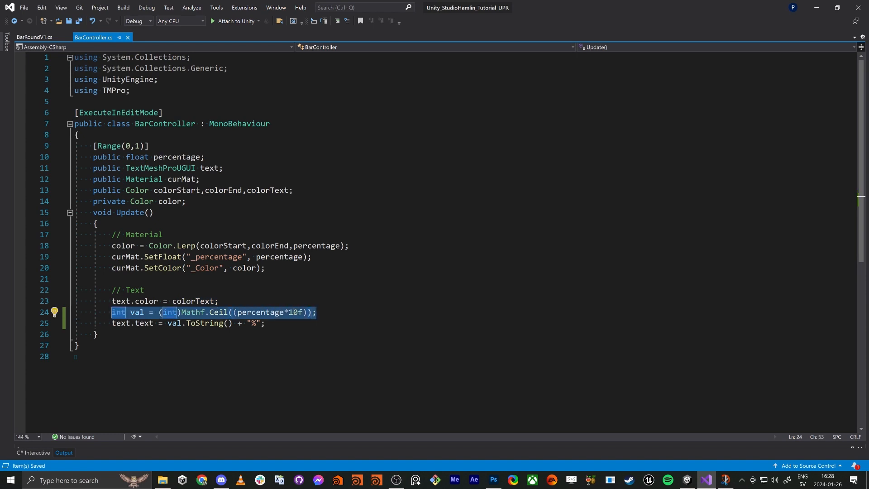
- Add 'val *= 10;' after line 24 so the meter at 0.22 reads 30%
type("val *=")
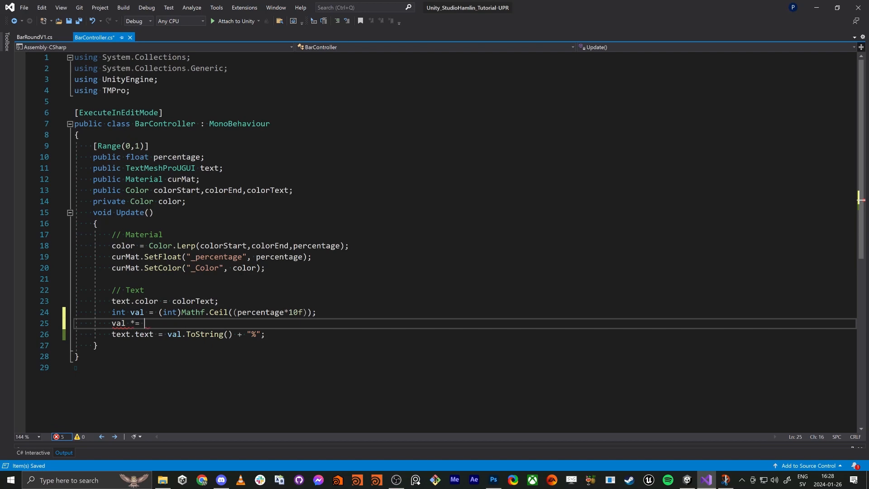
type("10;")
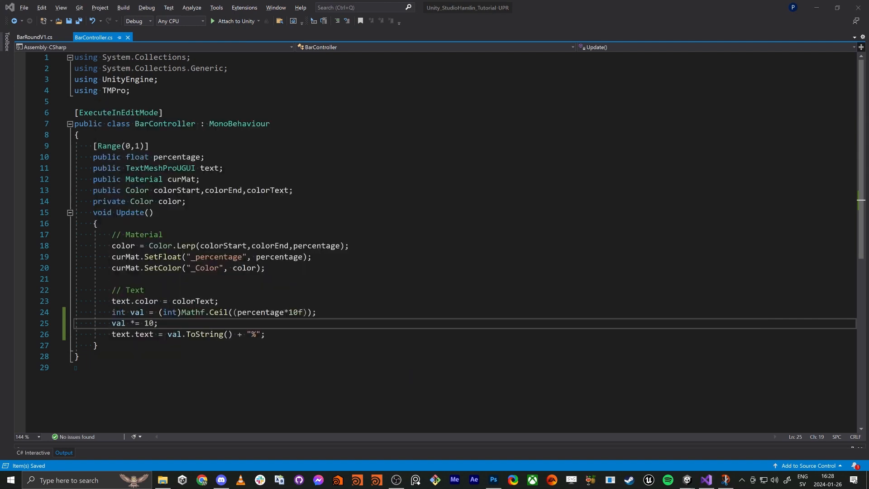
left_click(686, 479)
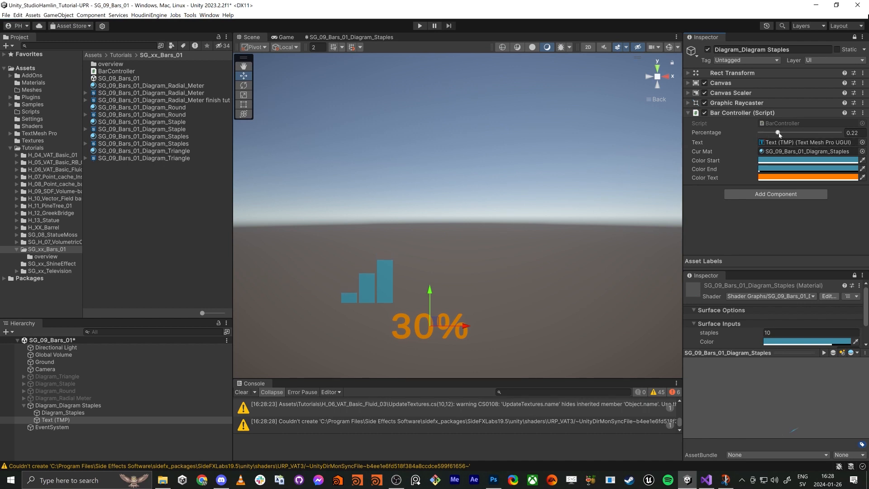
- Sweep Percentage through 10%, 30% and 60% up to 1, showing ten bars at 100%
left_click_drag(776, 133, 767, 133)
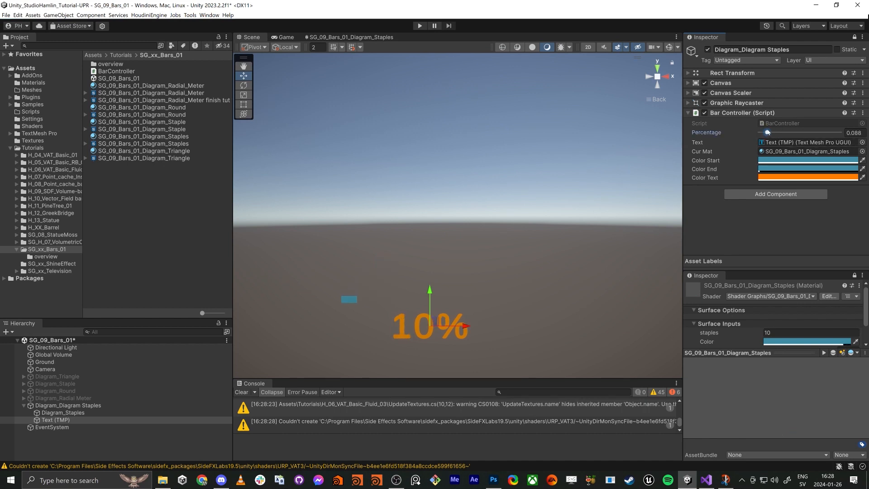
left_click_drag(768, 132, 777, 131)
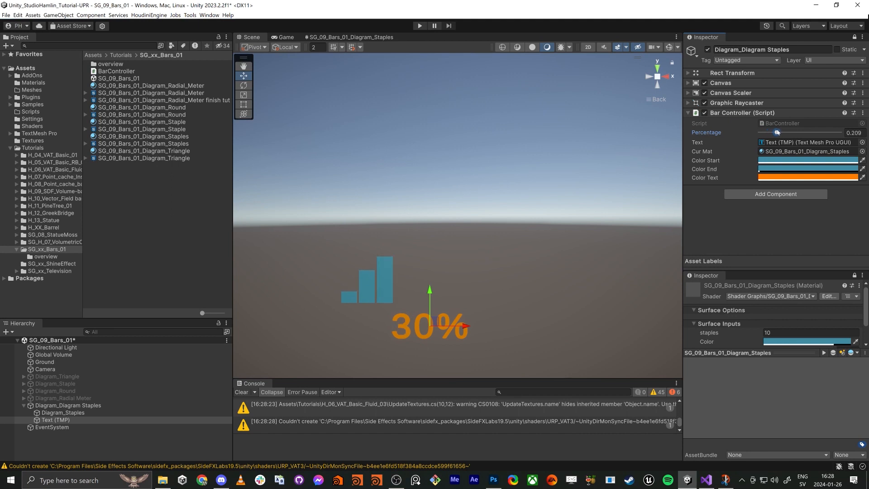
left_click_drag(777, 131, 807, 132)
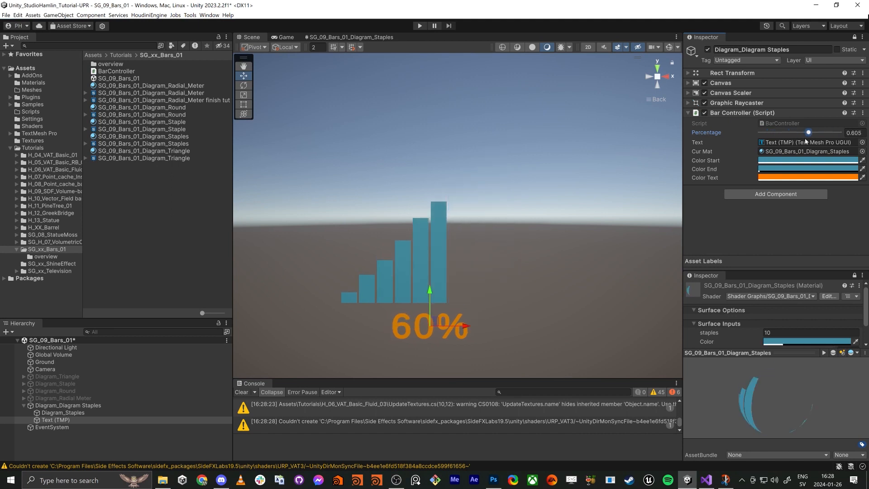
left_click_drag(807, 132, 840, 132)
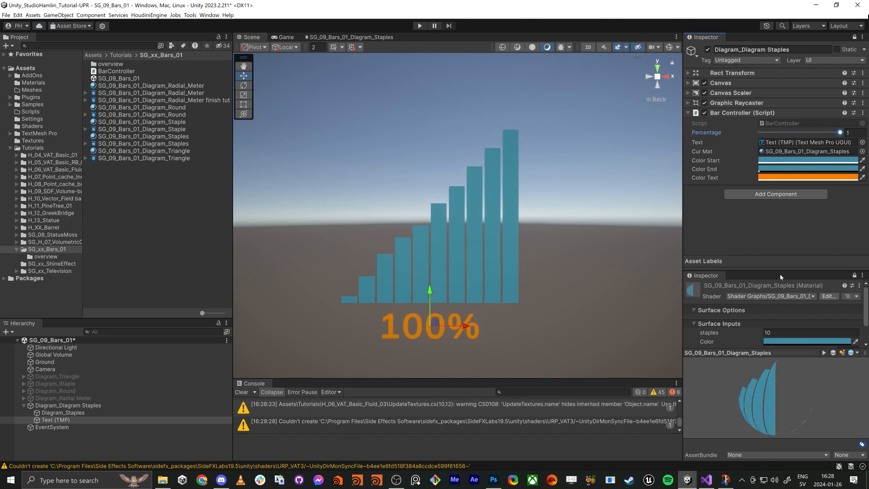